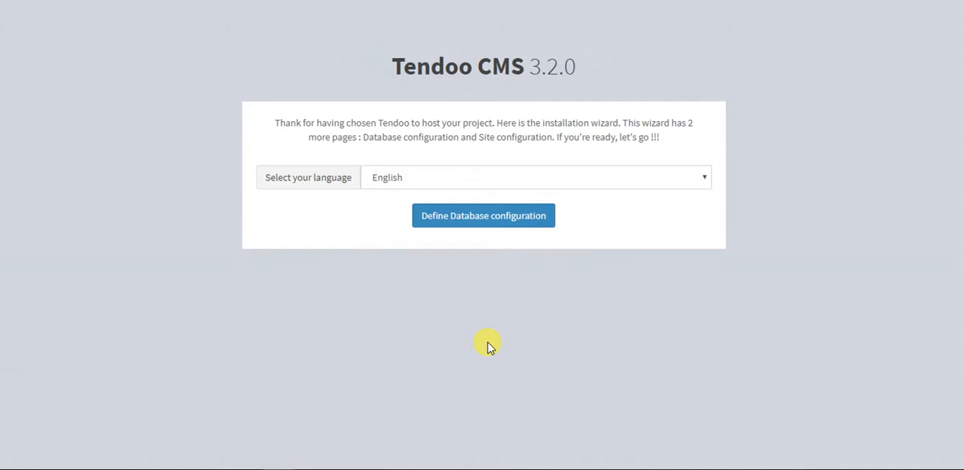
mouse_move(409, 253)
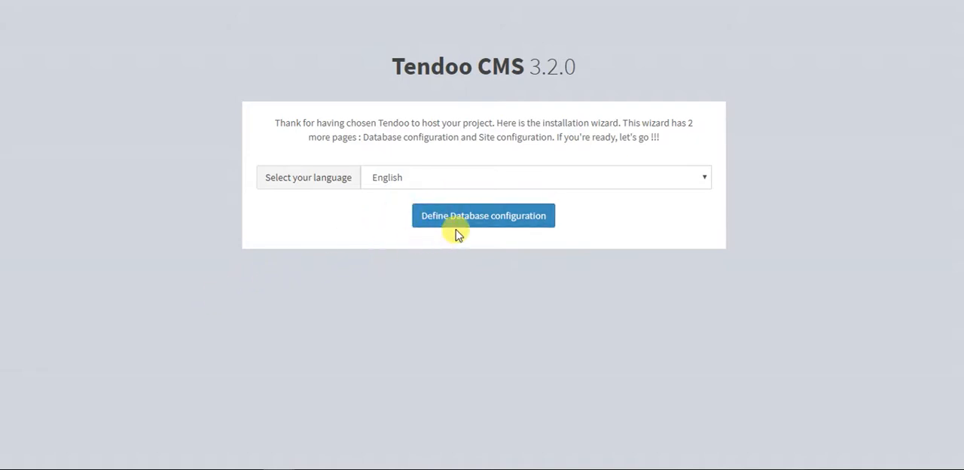
Proceed from the welcome page to database configuration with English kept as language
click(482, 215)
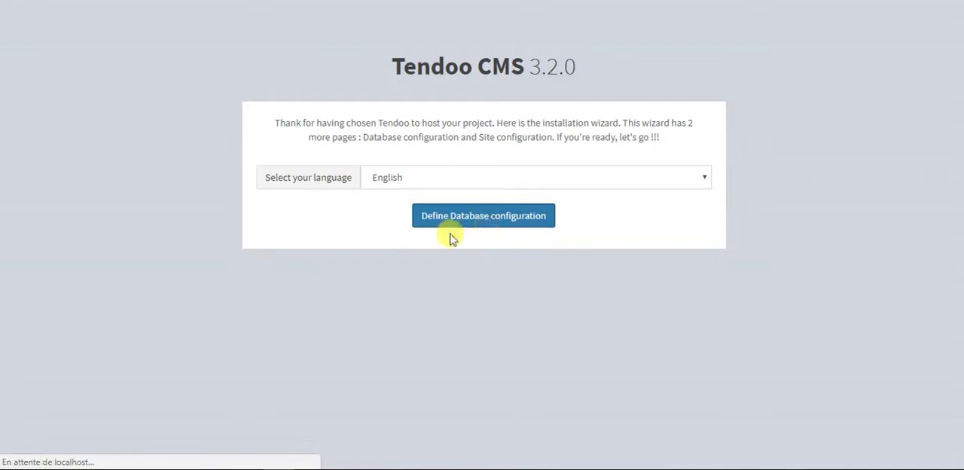
Enter nexopos as the database name alongside localhost, root, tendoo_ prefix and MySQLi
click(482, 215)
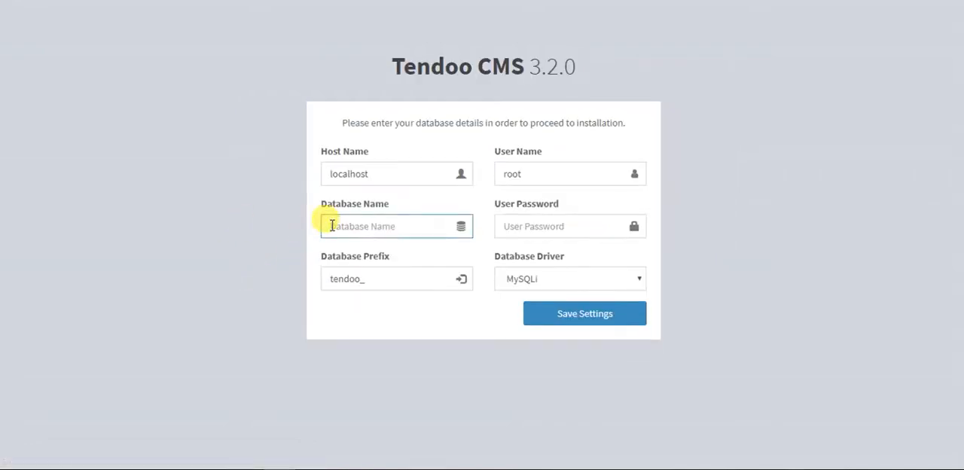
text(nexopos)
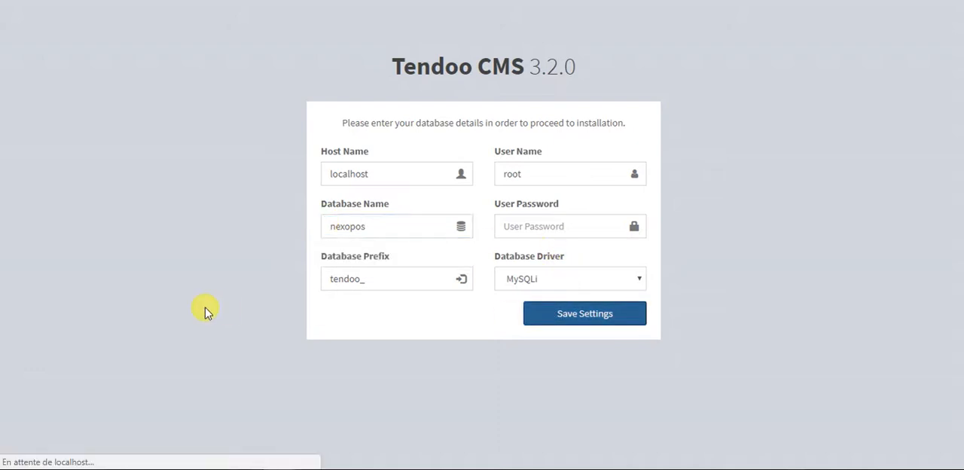
Save the database settings and set the site name to NexoPOS
click(584, 313)
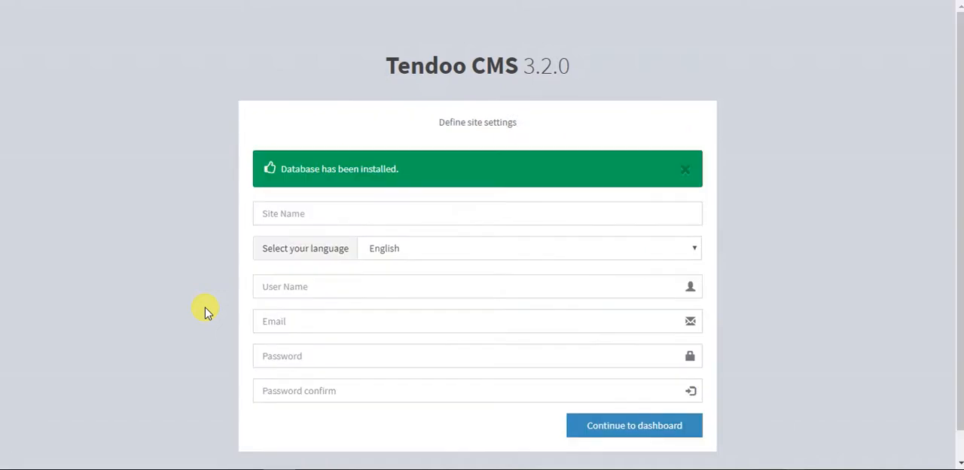
click(477, 213)
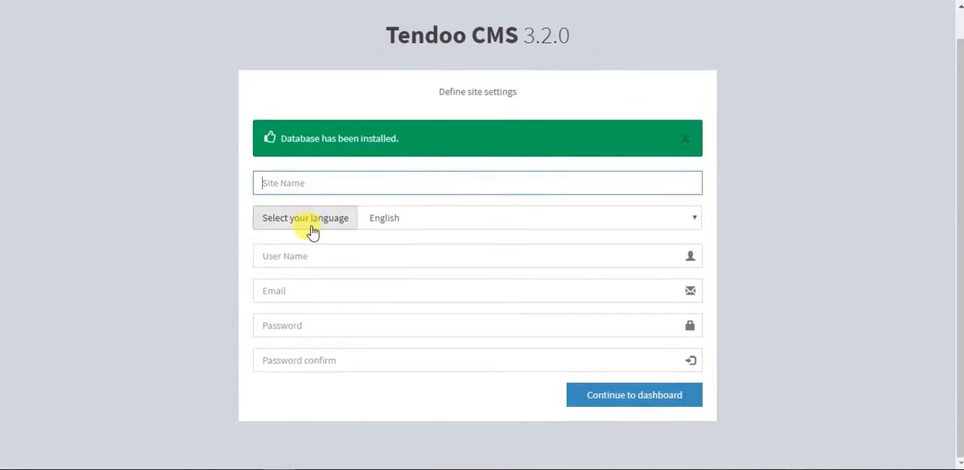
text(N)
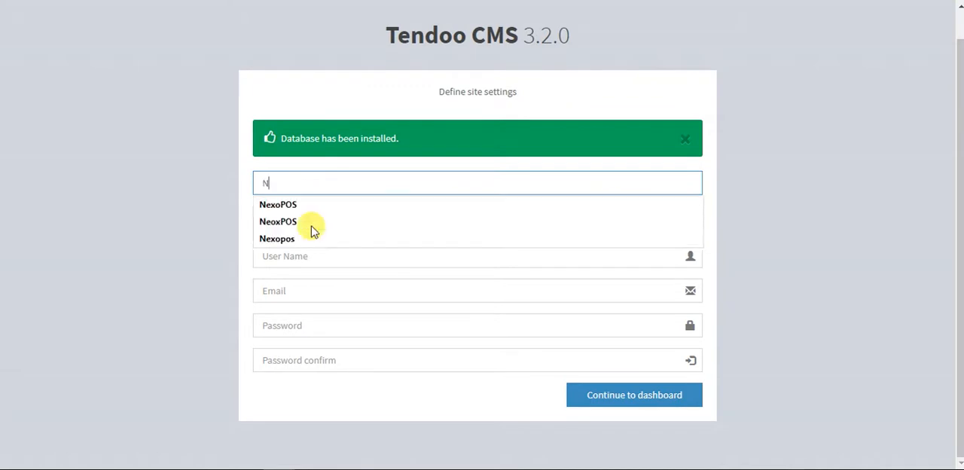
click(277, 204)
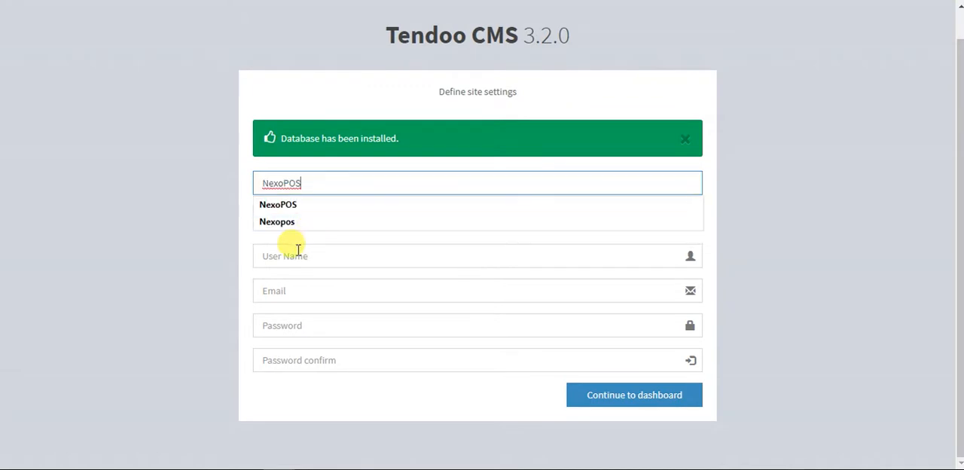
Fill the admin email and password and submit the site settings toward the dashboard
text(car)
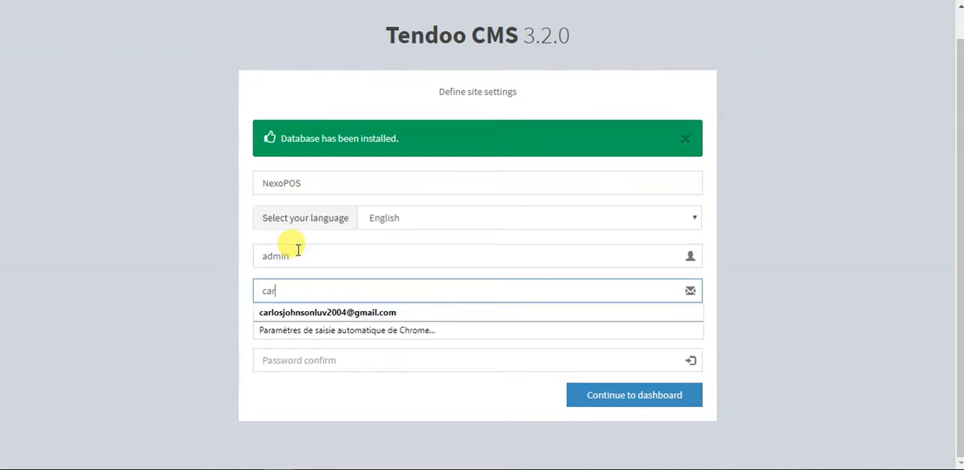
click(327, 311)
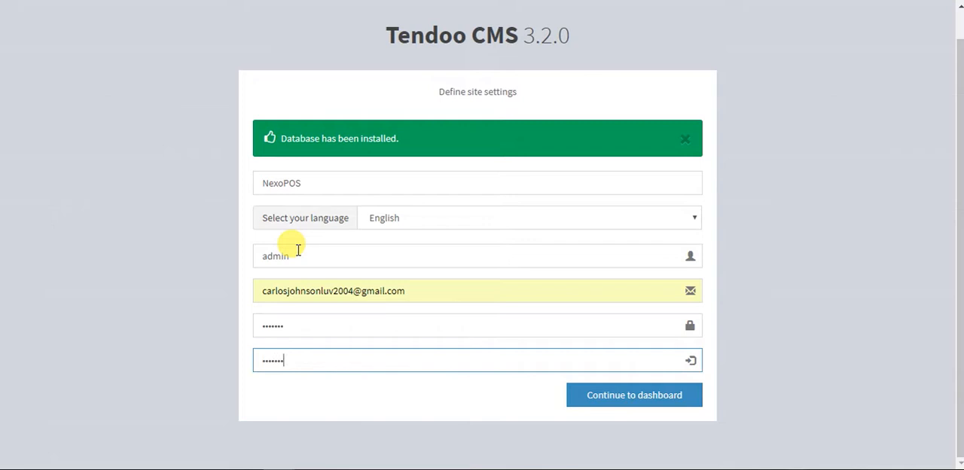
click(632, 394)
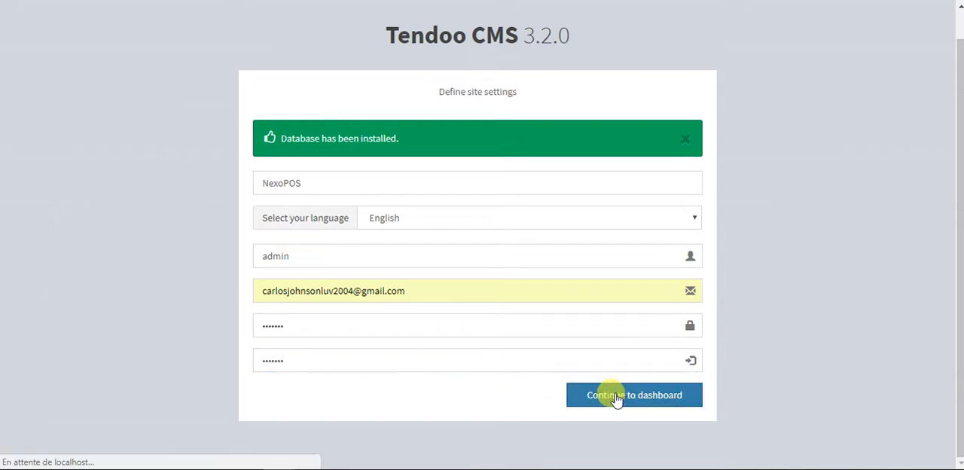
Sign in as admin with 'Remember me' ticked
click(633, 394)
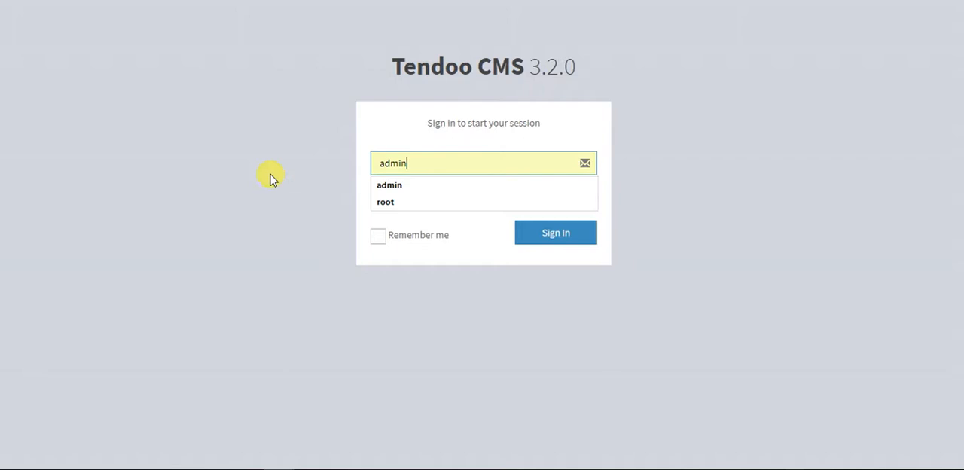
click(378, 234)
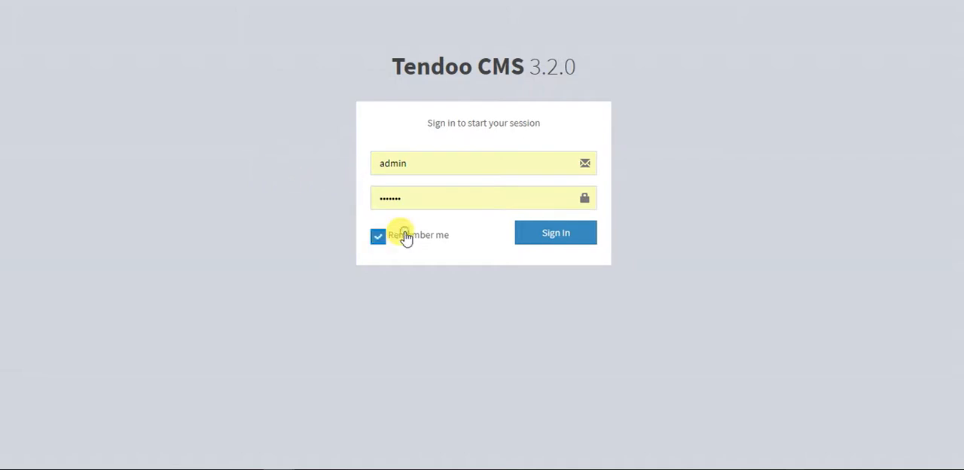
mouse_move(433, 316)
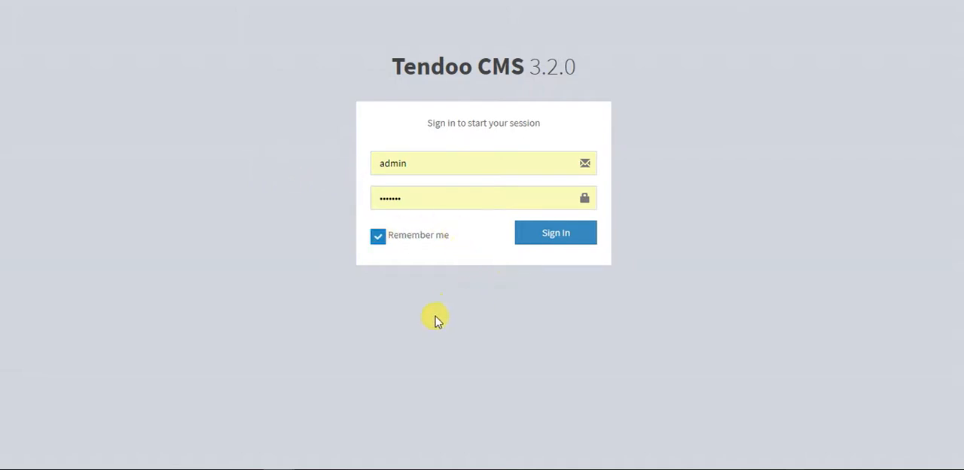
mouse_move(437, 268)
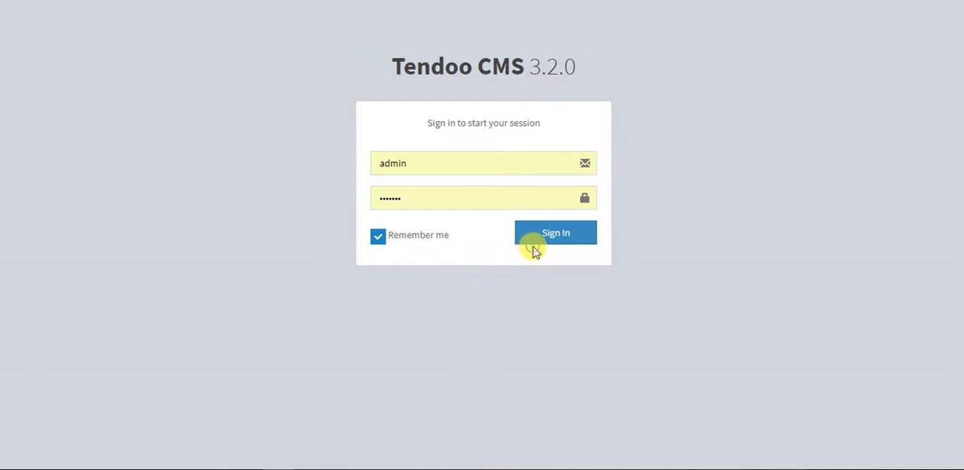
click(555, 232)
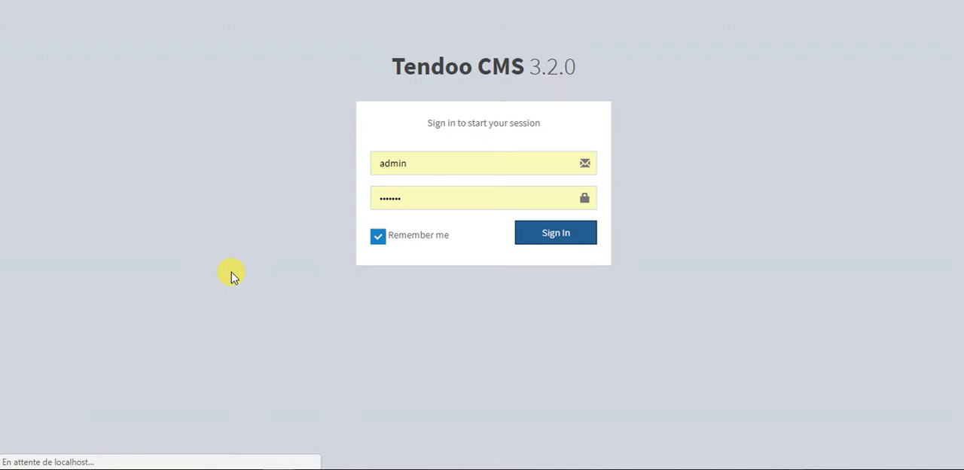
click(554, 232)
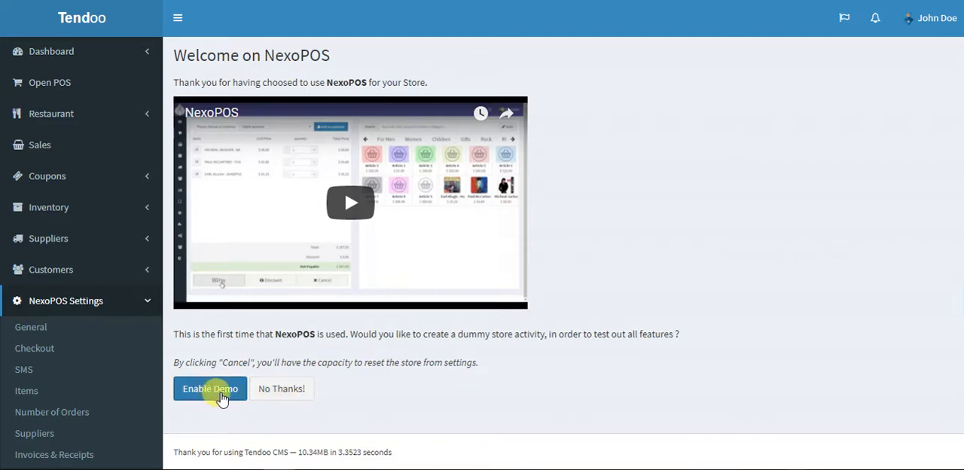
mouse_move(326, 418)
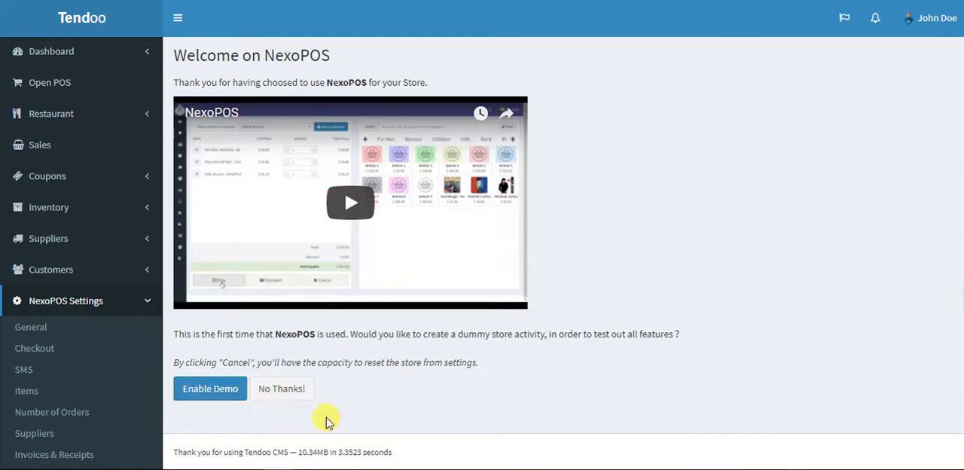
mouse_move(324, 384)
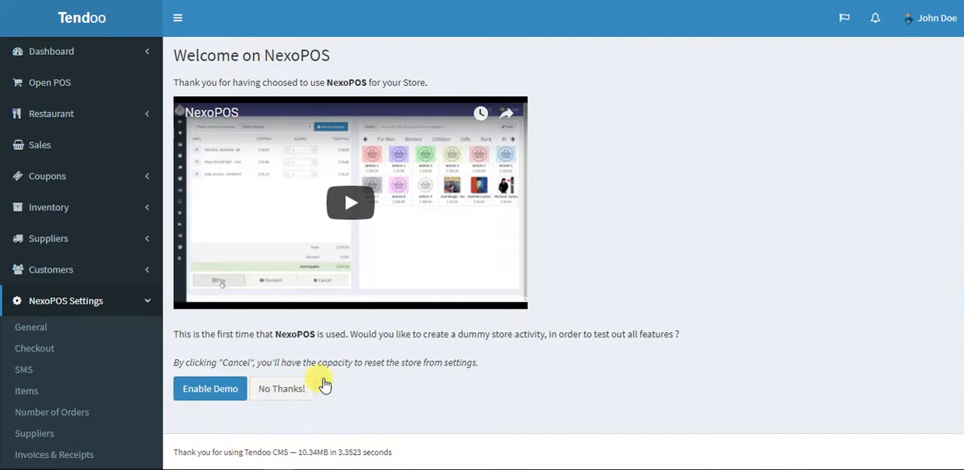
mouse_move(319, 391)
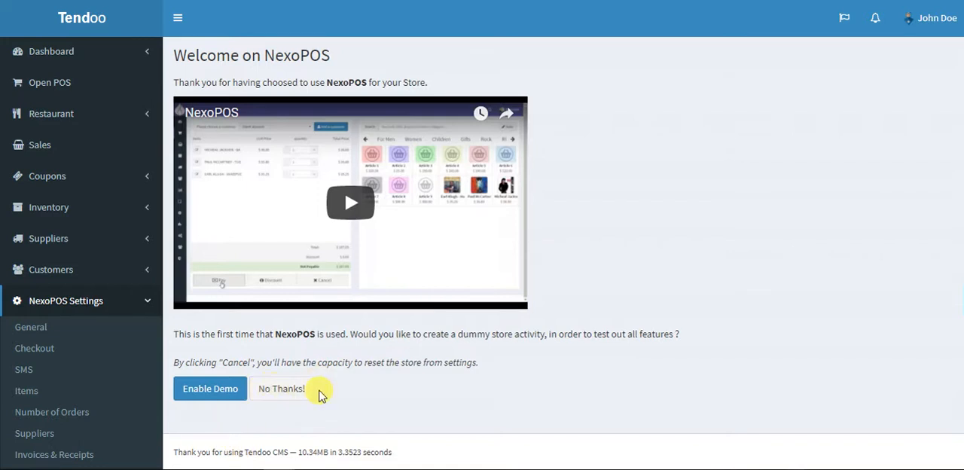
mouse_move(278, 407)
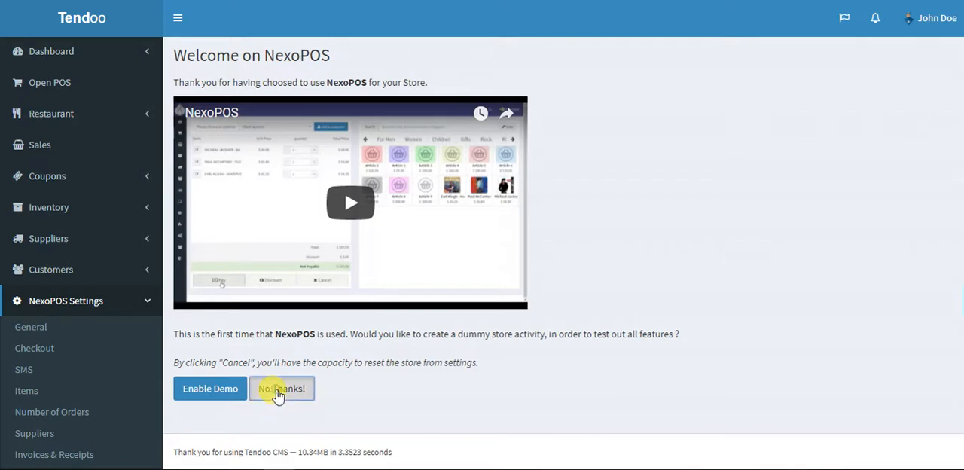
Decline the demo store offer with 'No Thanks!'
click(280, 388)
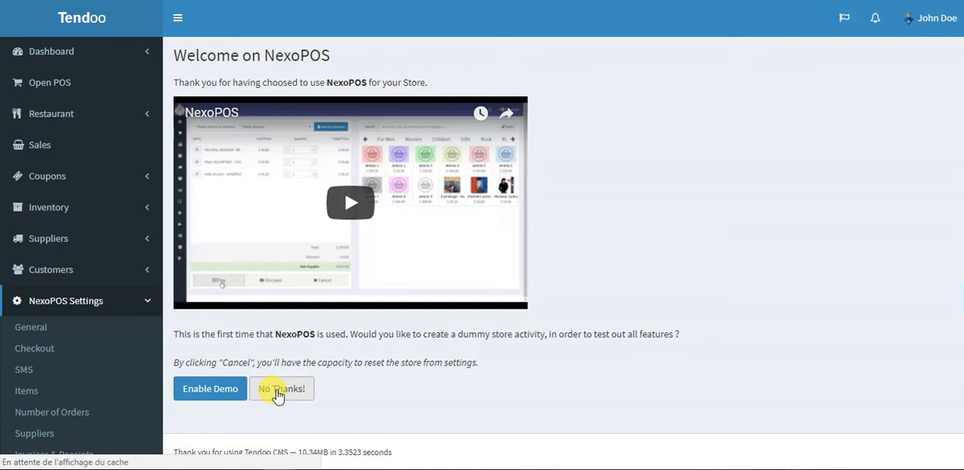
Review the dashboard's Activate Your Copy notice for the disabled NexoPOS Updater module
click(280, 389)
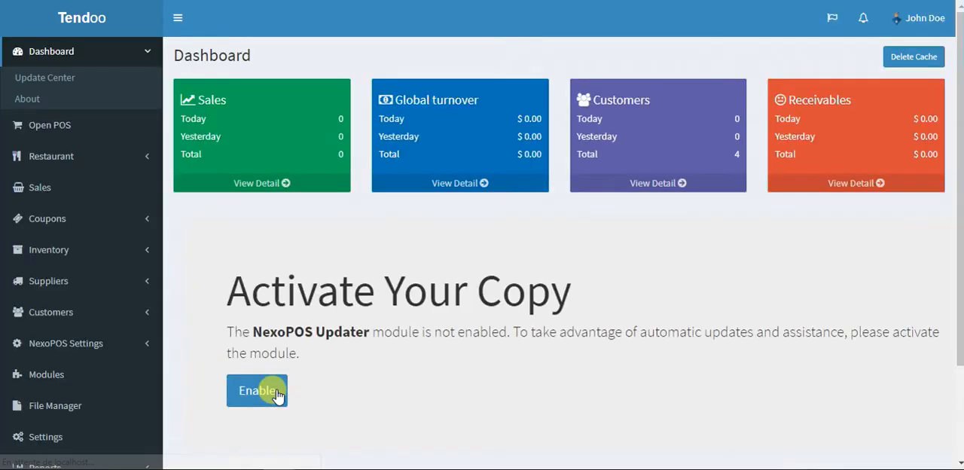
click(256, 390)
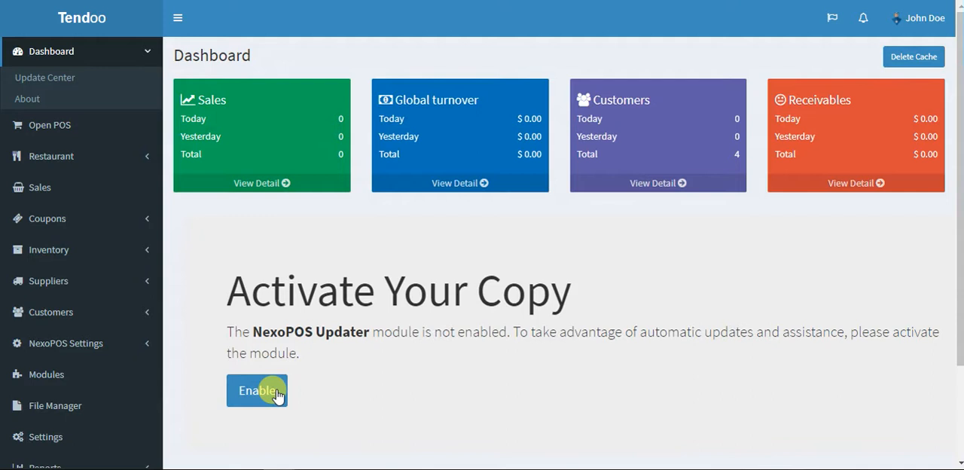
mouse_move(382, 272)
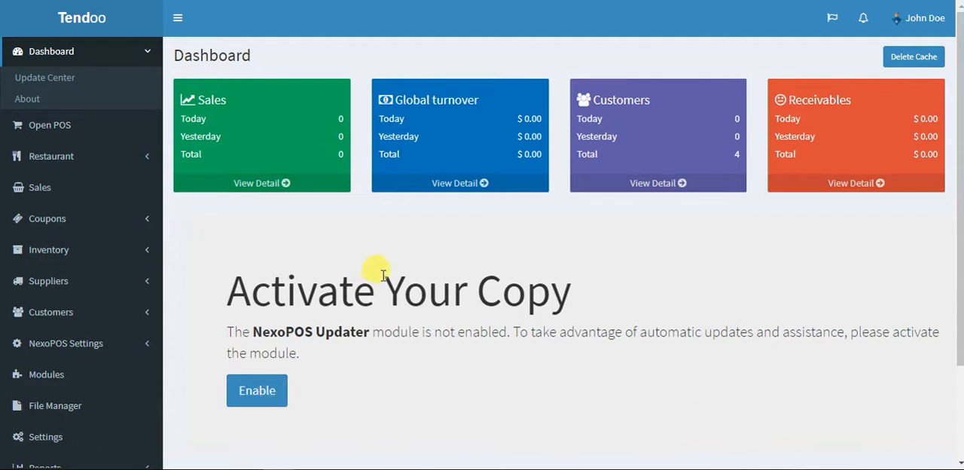
mouse_move(382, 274)
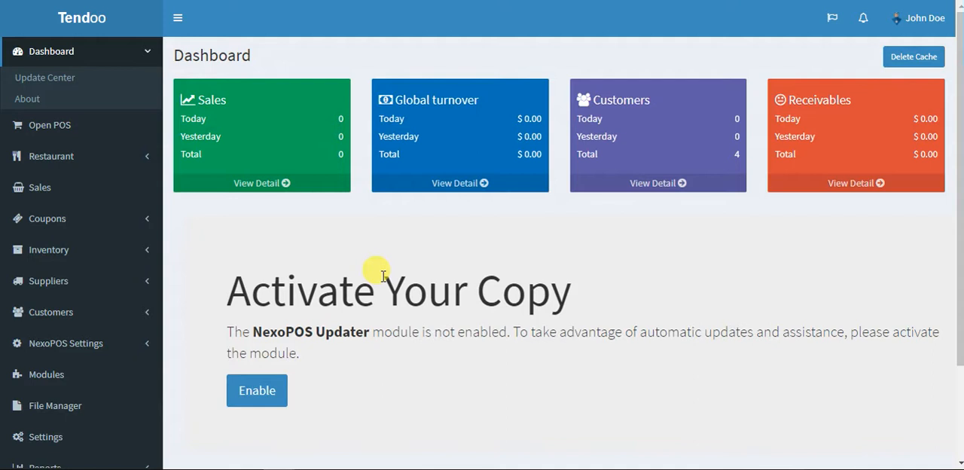
scroll(down, 3)
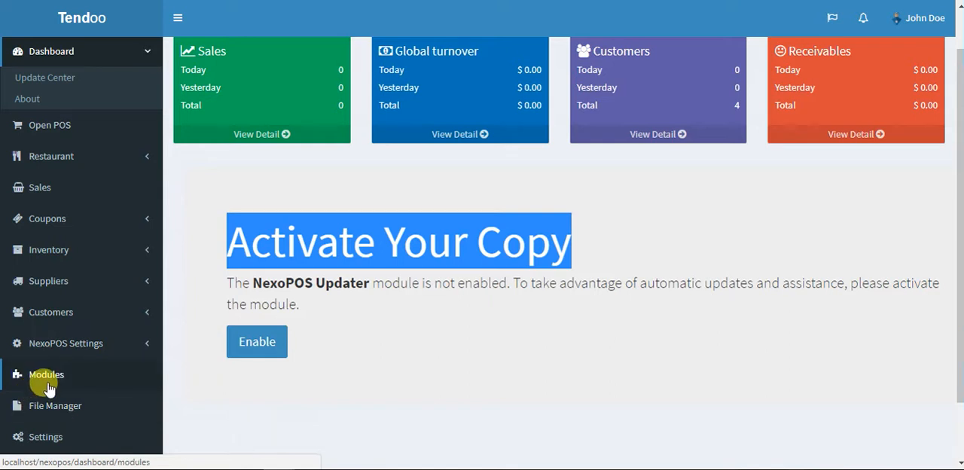
Enable NexoPOS Updater from Modules and submit its licence activation to the Thank You page
click(45, 374)
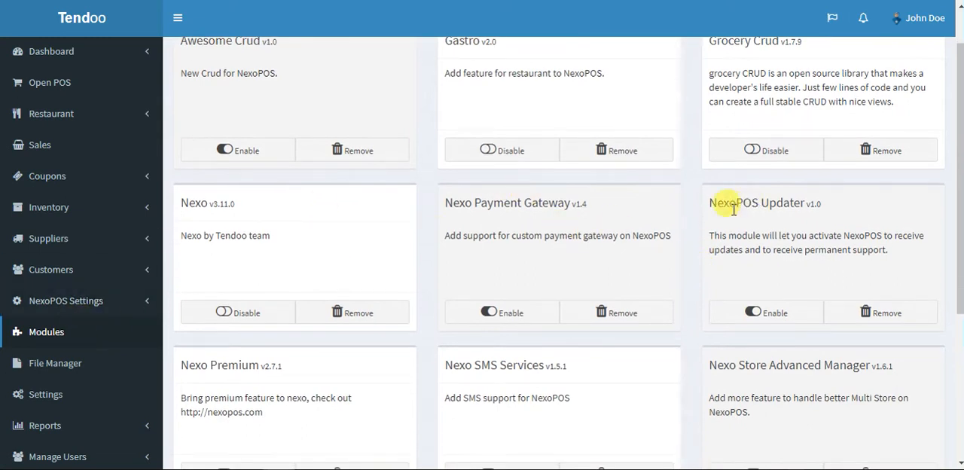
mouse_move(776, 219)
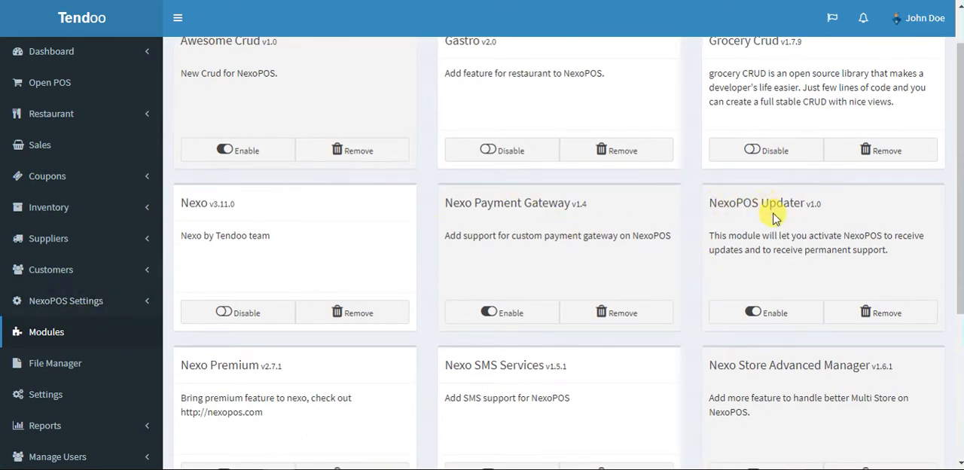
click(765, 312)
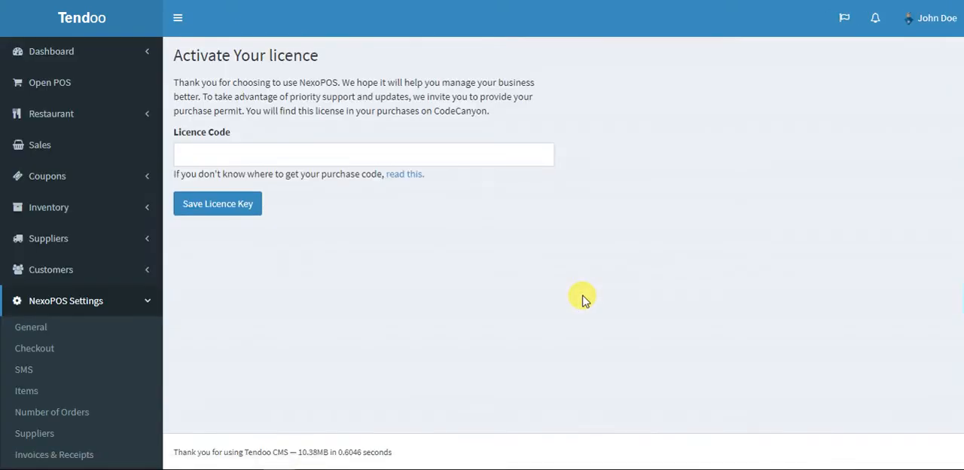
click(217, 204)
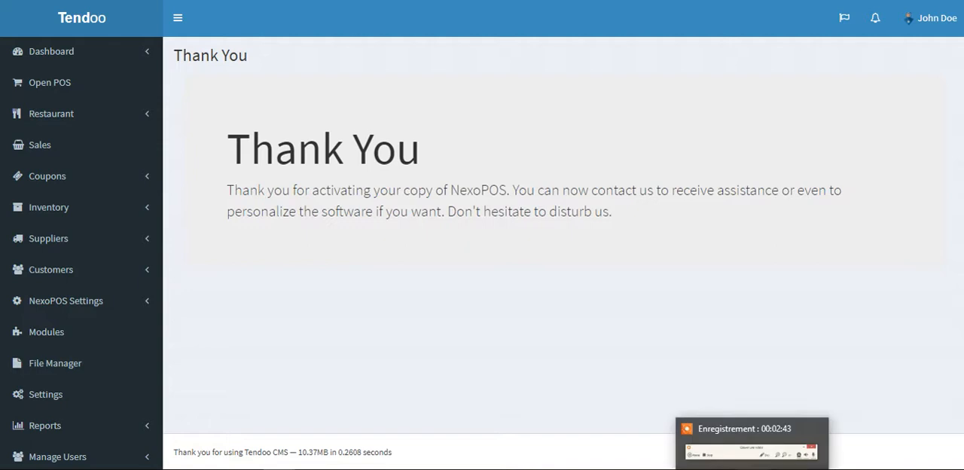
mouse_move(639, 327)
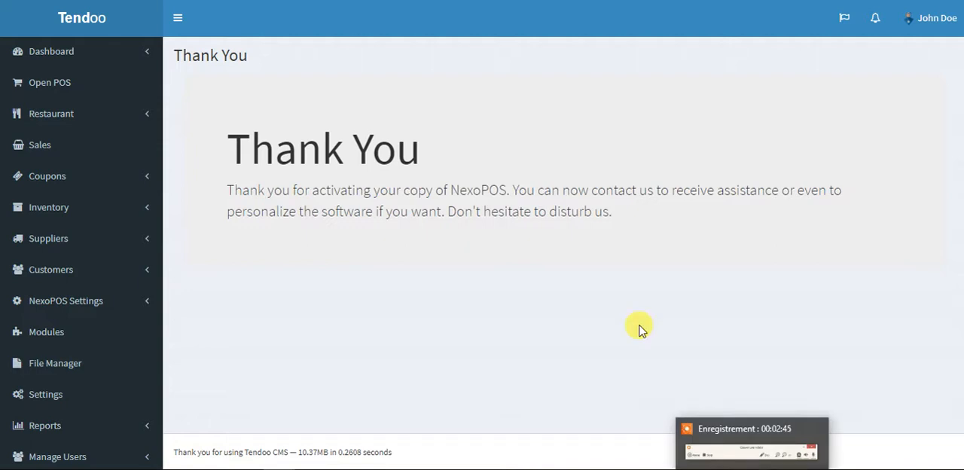
mouse_move(307, 186)
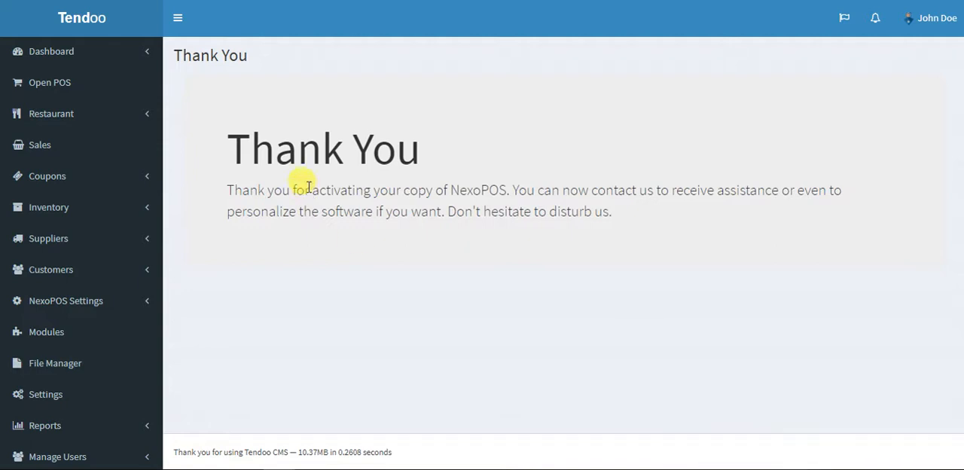
mouse_move(224, 114)
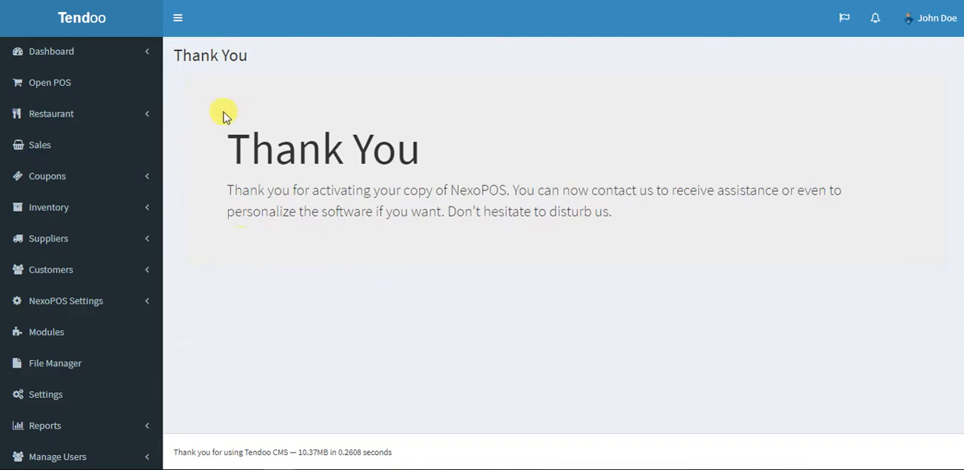
mouse_move(364, 214)
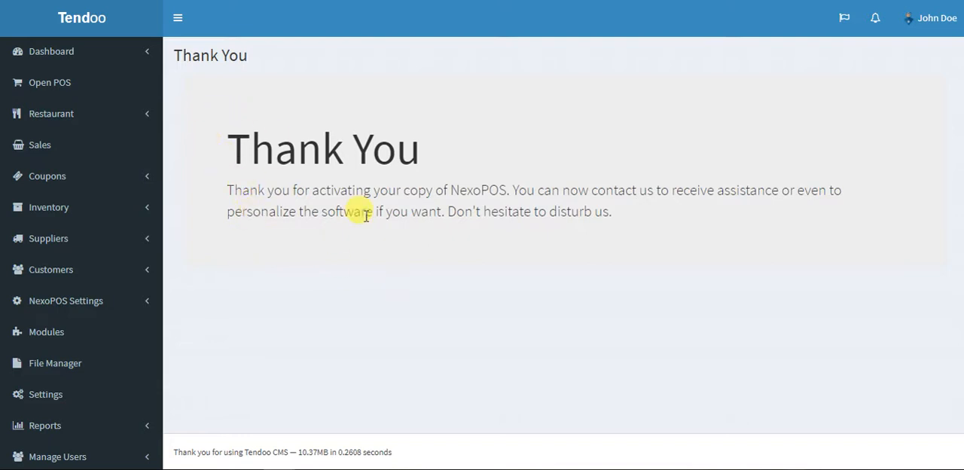
mouse_move(271, 269)
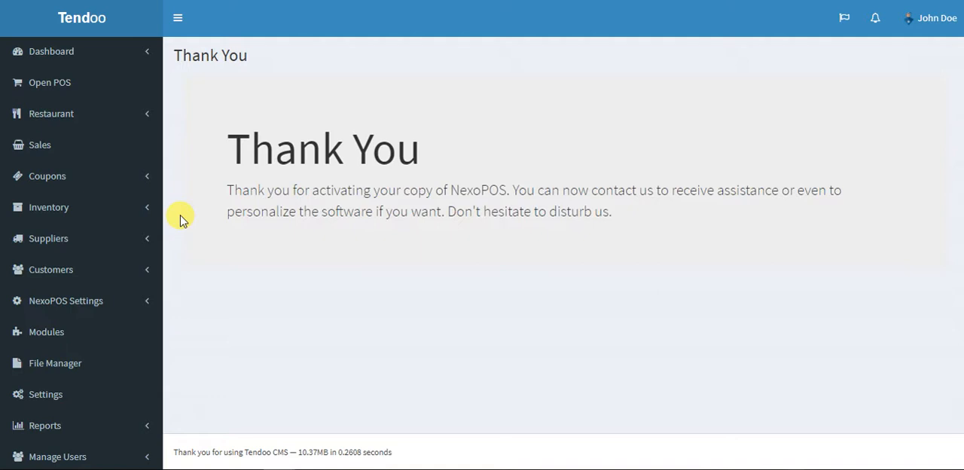
mouse_move(314, 15)
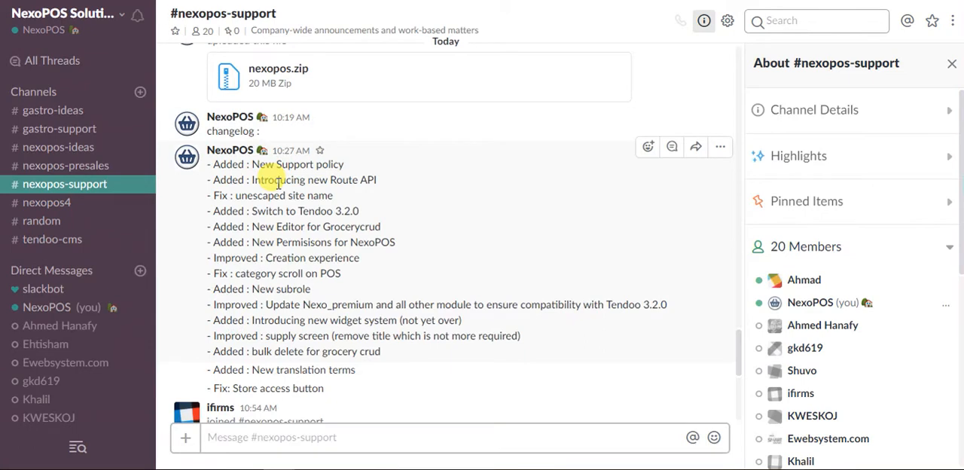
scroll(down, 3)
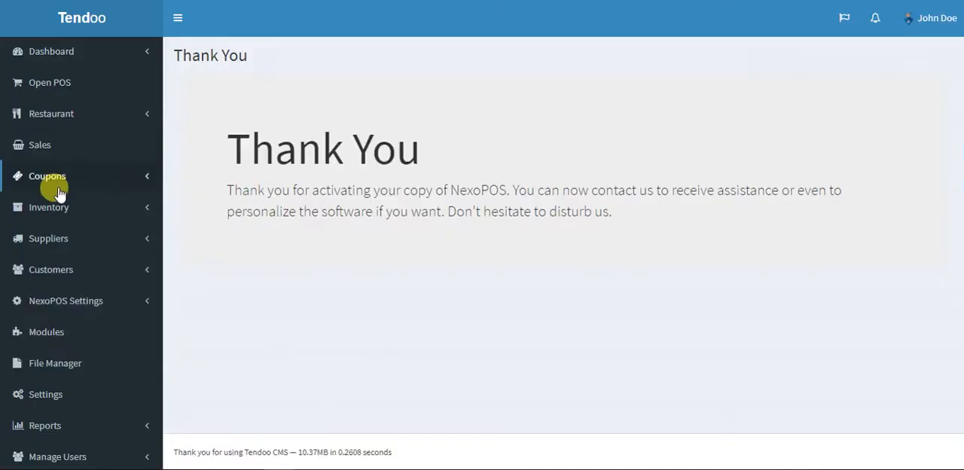
mouse_move(180, 296)
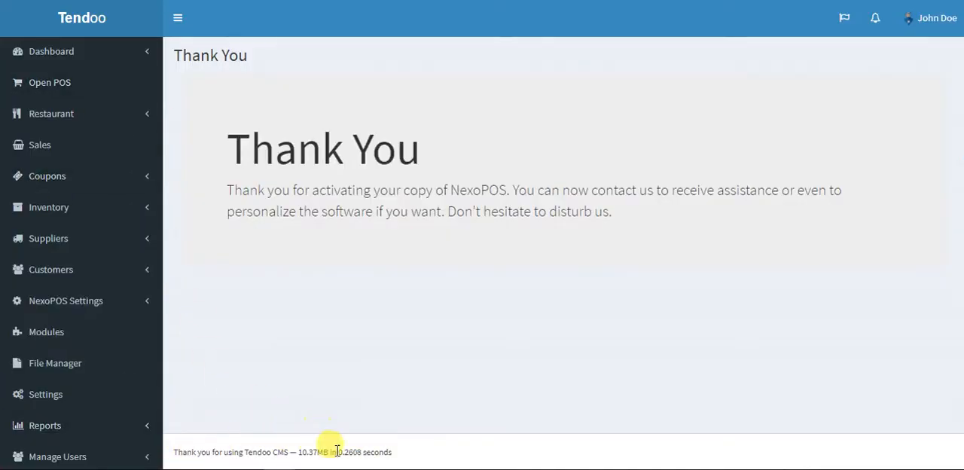
double_click(364, 452)
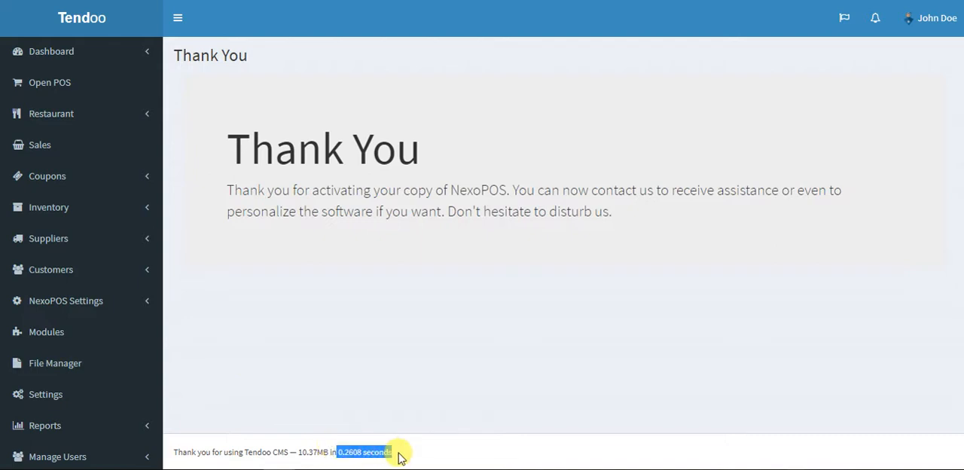
mouse_move(298, 256)
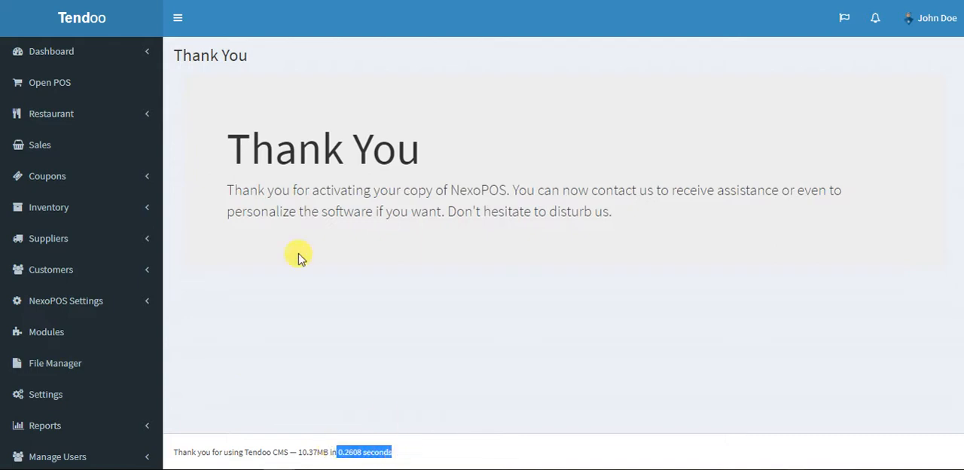
mouse_move(232, 162)
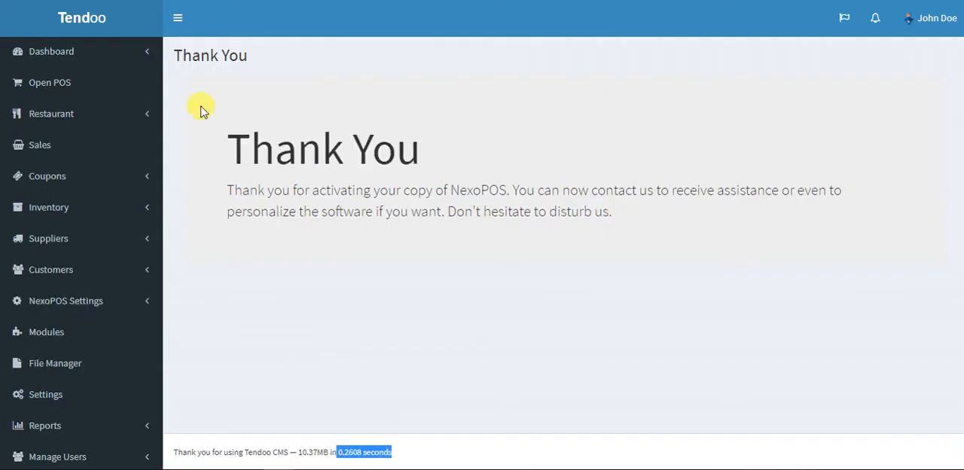
mouse_move(698, 181)
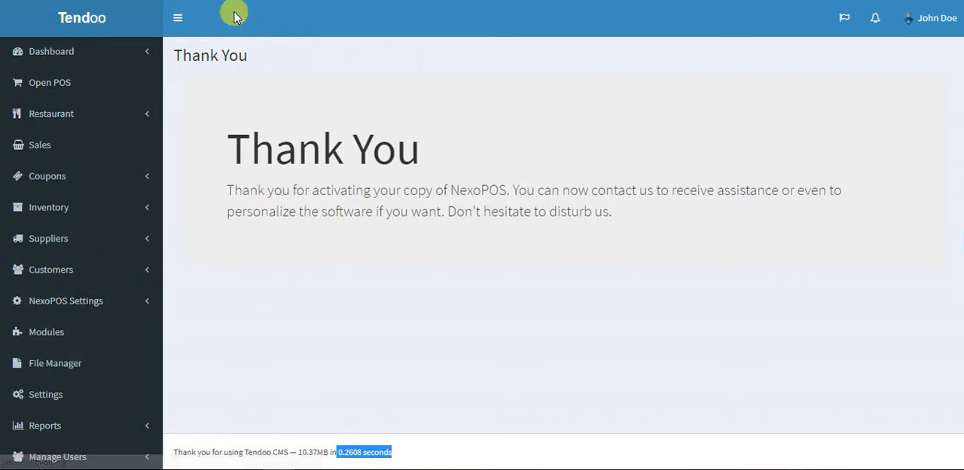
mouse_move(257, 313)
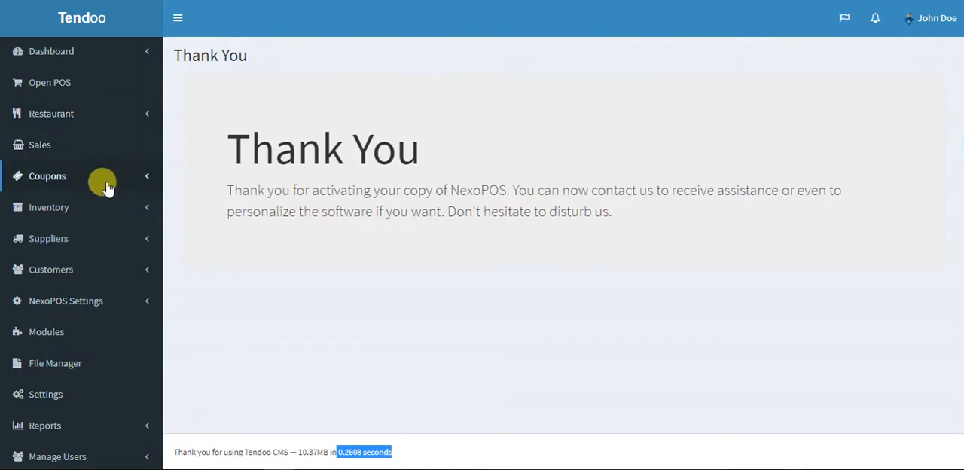
Reach the Items List under Inventory and its Add Item form
click(48, 208)
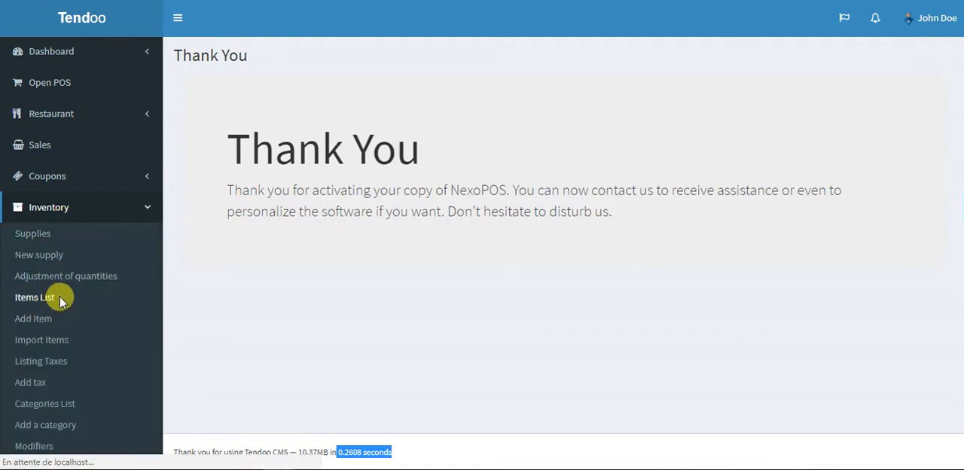
click(33, 297)
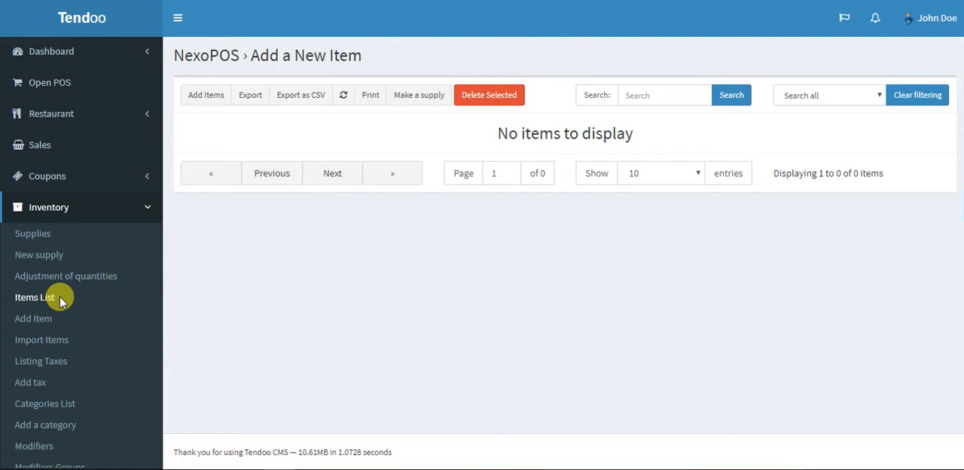
mouse_move(205, 93)
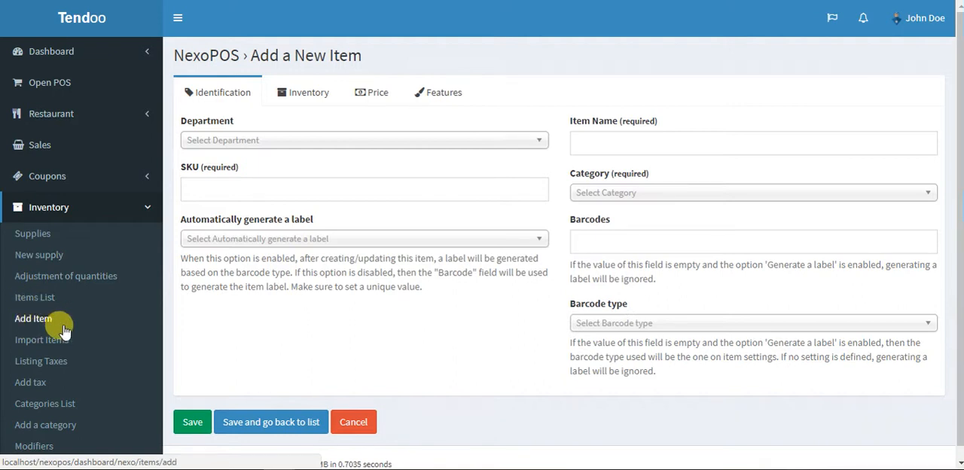
scroll(down, 3)
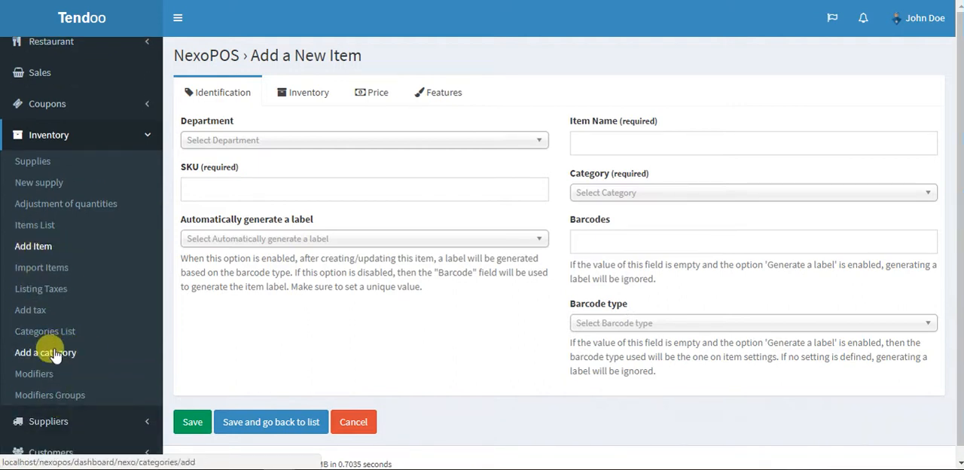
Start a new category and focus its Category Description editor, leaving it empty
click(46, 353)
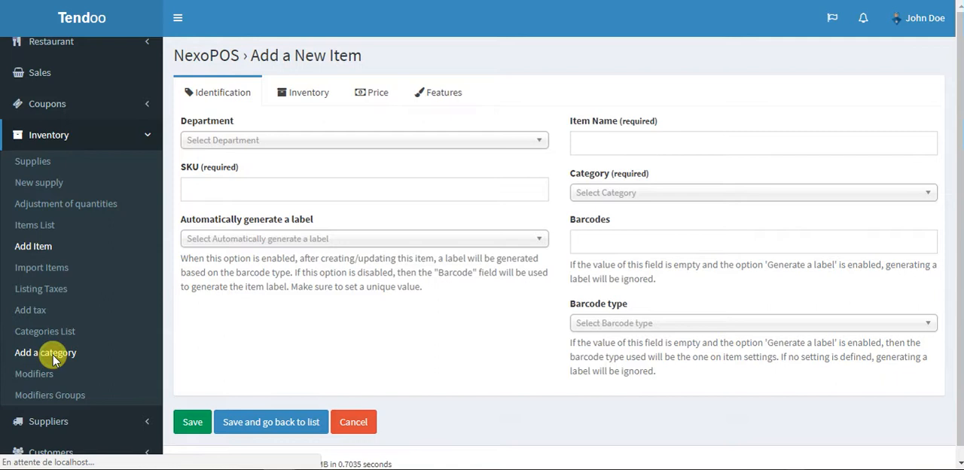
click(45, 353)
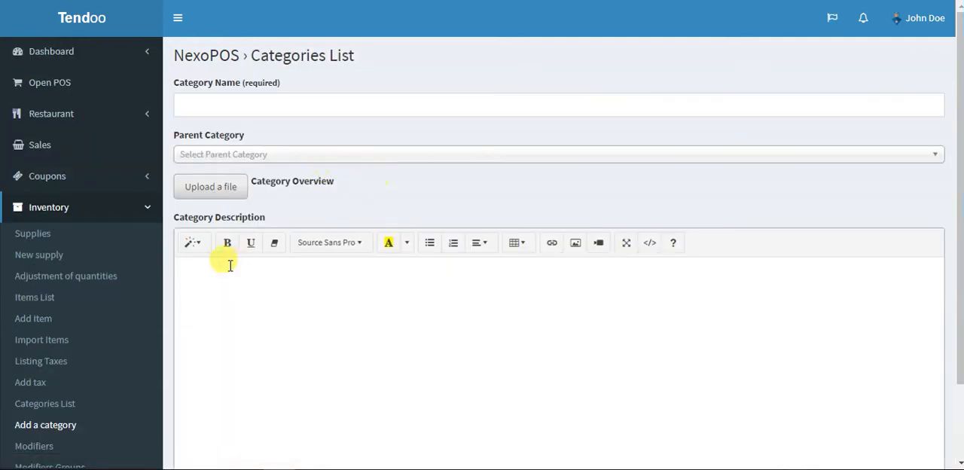
scroll(down, 3)
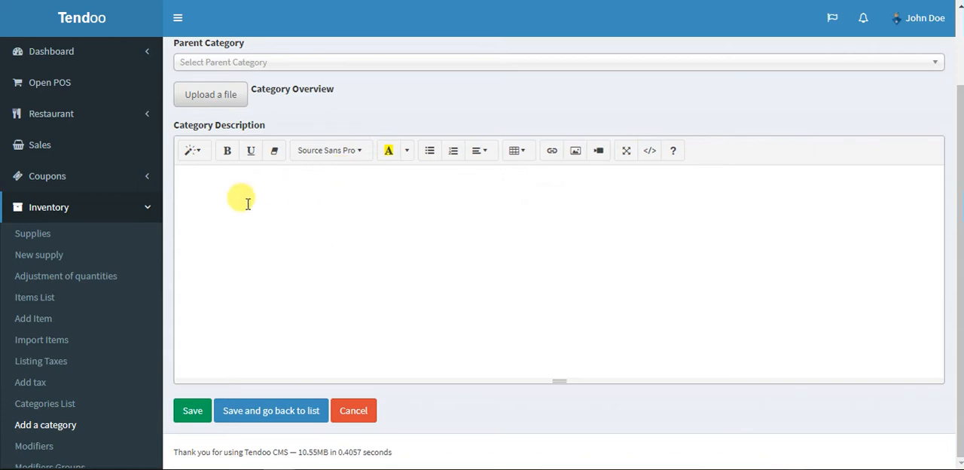
scroll(up, 3)
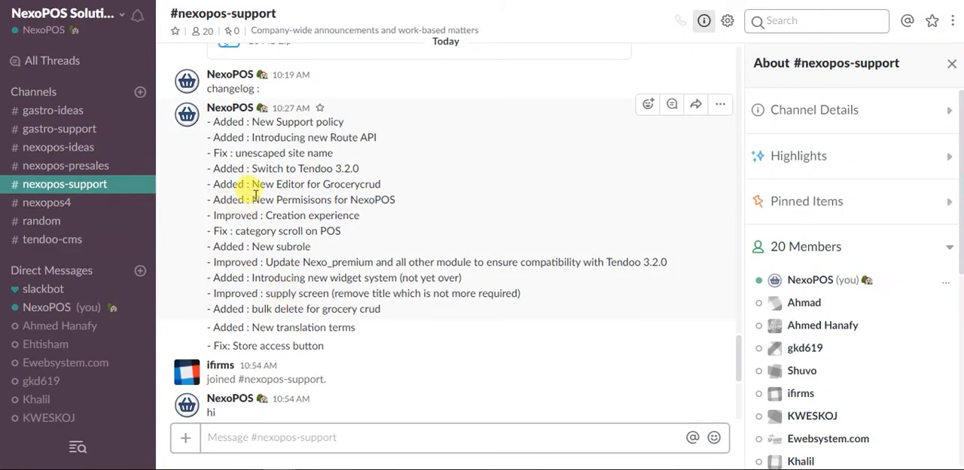
mouse_move(400, 199)
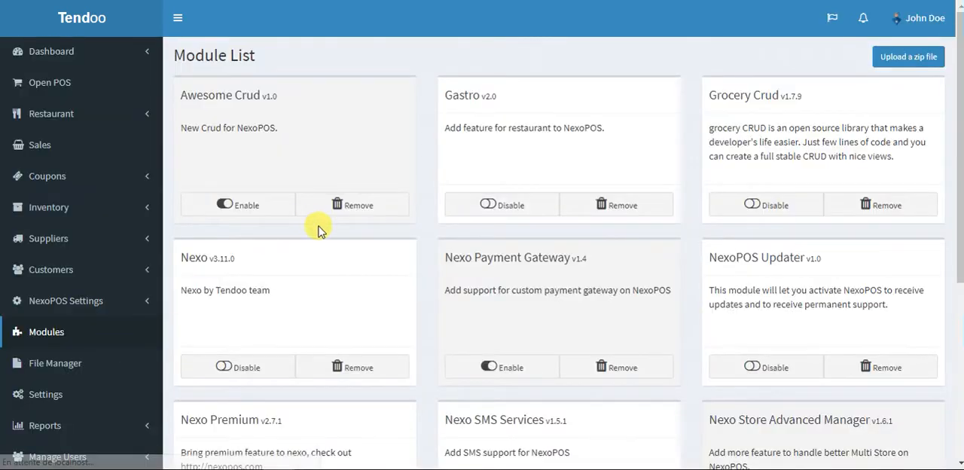
Enable the Permission Manager module and expand Manage Users in the sidebar
scroll(down, 3)
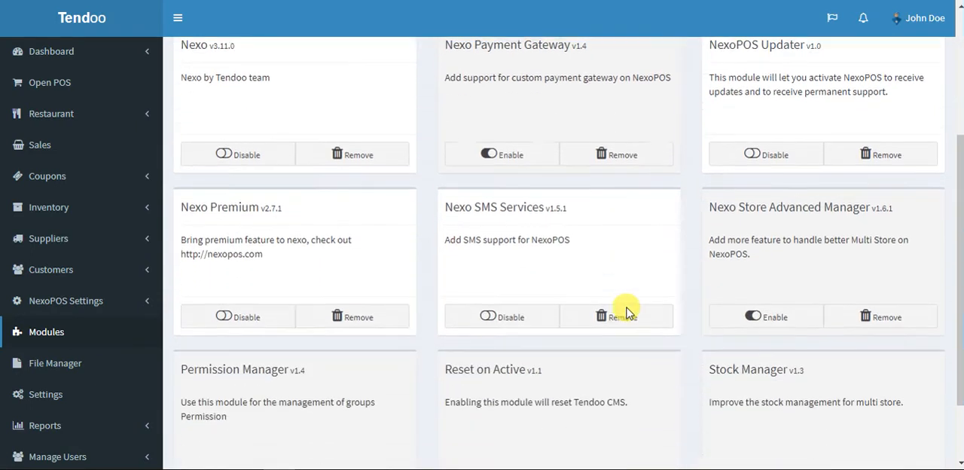
scroll(down, 3)
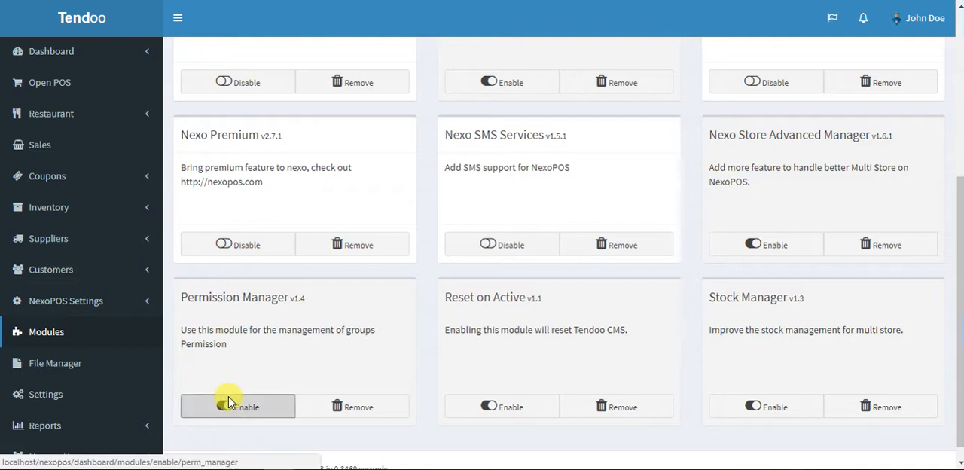
click(238, 407)
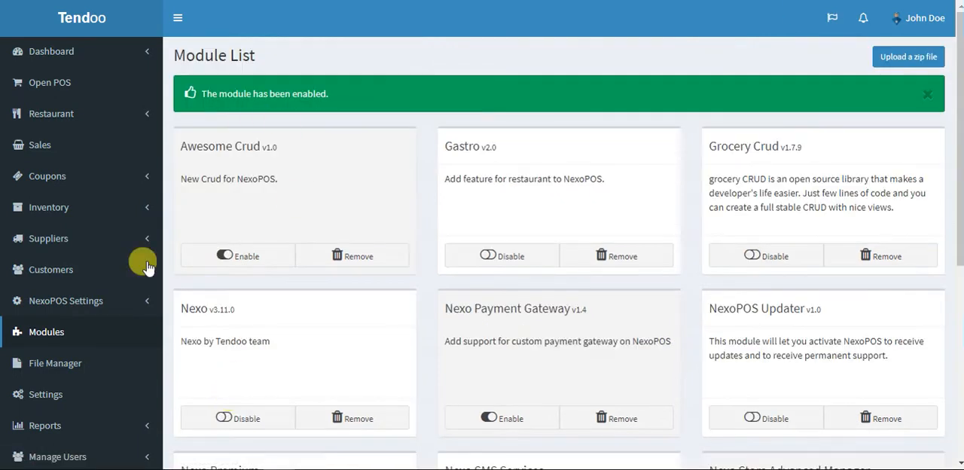
scroll(down, 3)
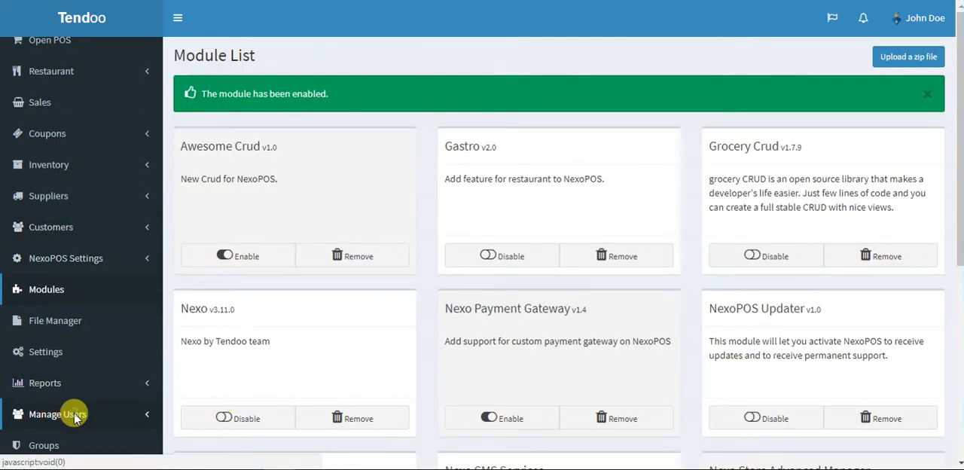
click(57, 412)
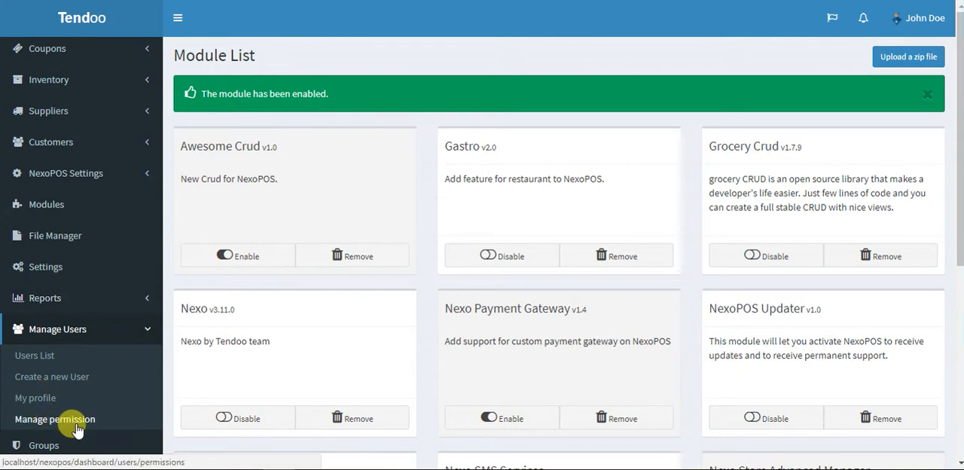
View the Role & Permissions Manager grid across Master, Admin, User, Cashier and Shop Manager with the sidebar collapsed
click(54, 419)
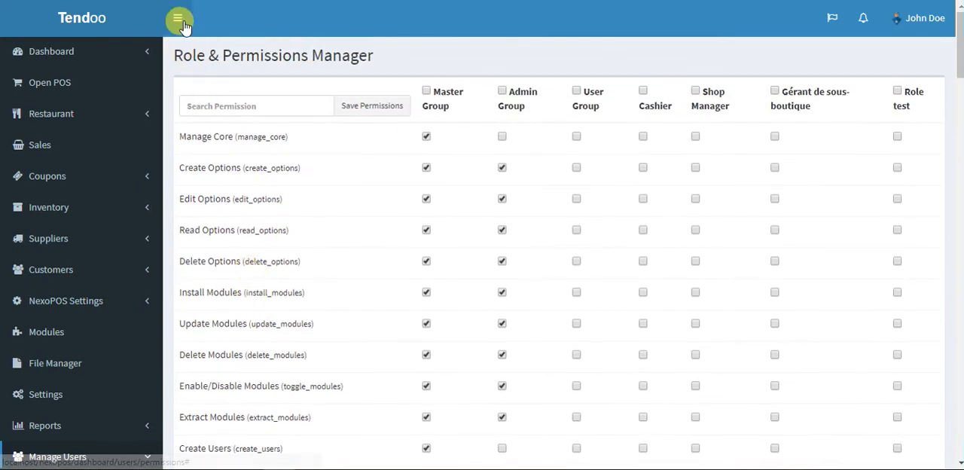
click(179, 18)
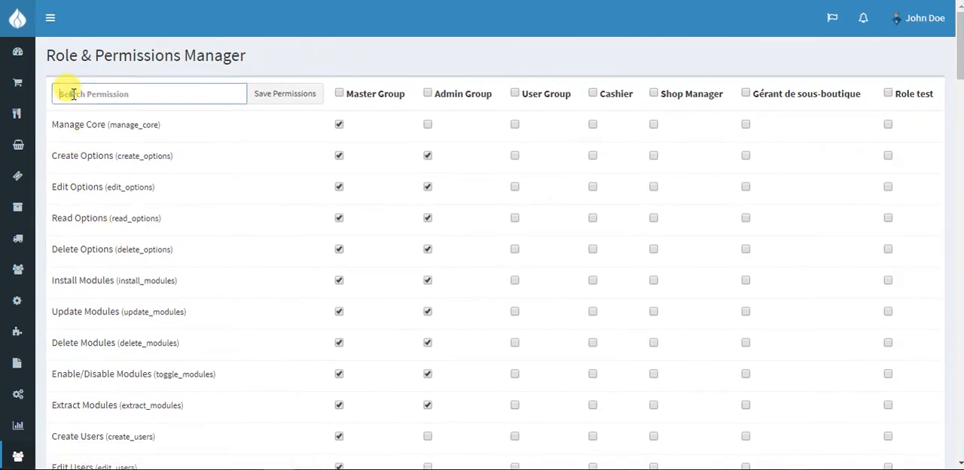
scroll(down, 3)
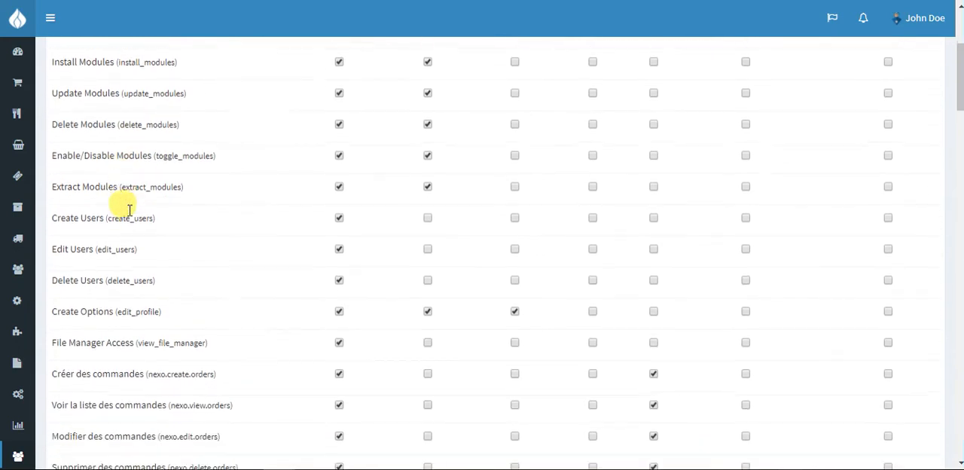
scroll(down, 3)
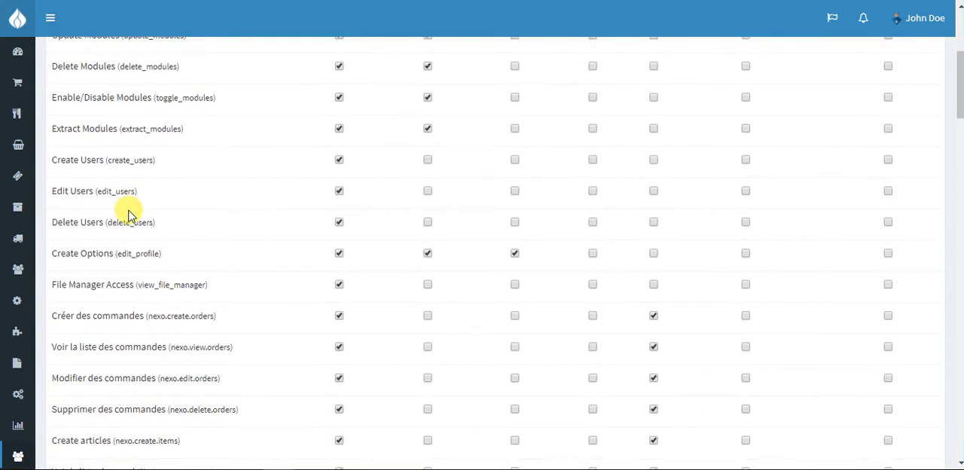
scroll(down, 3)
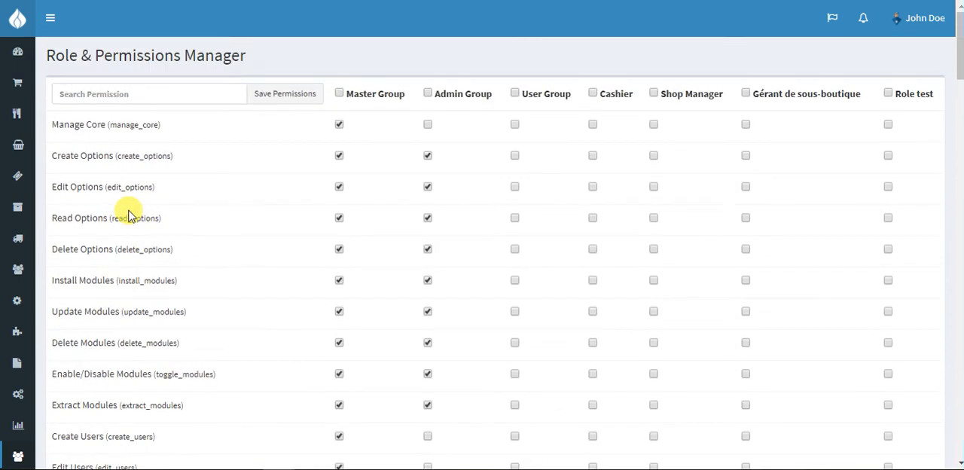
mouse_move(404, 75)
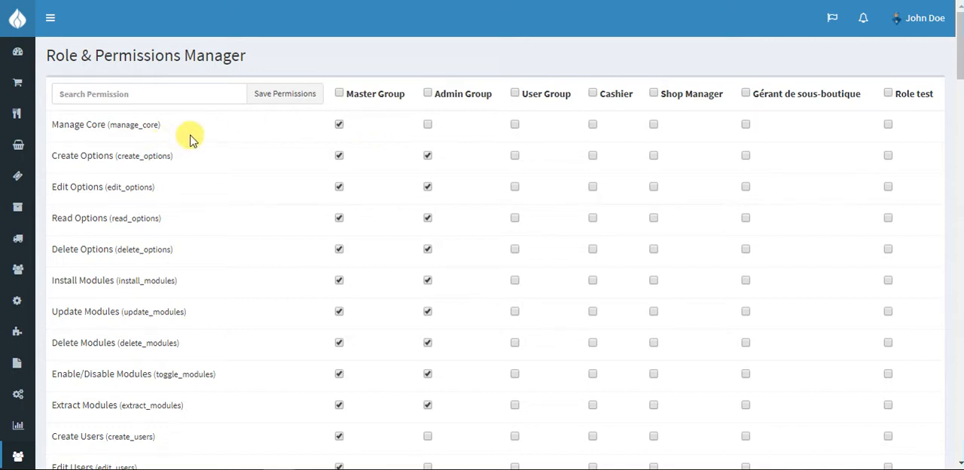
mouse_move(284, 93)
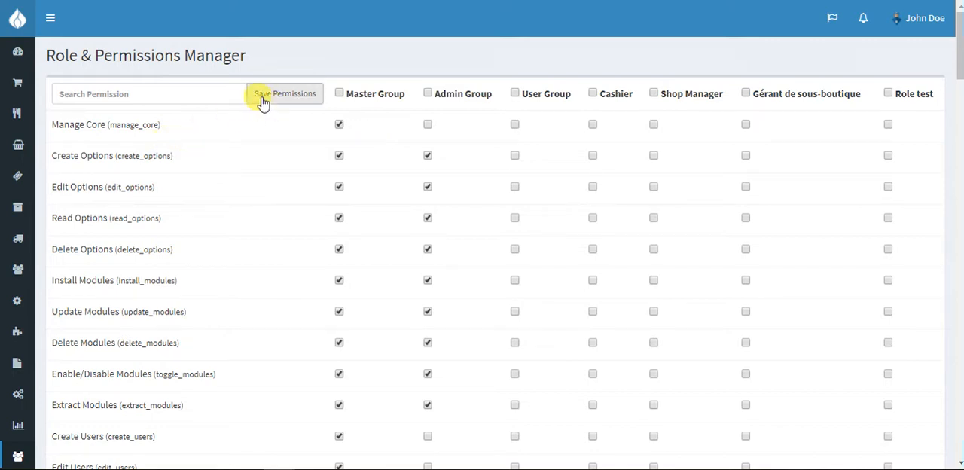
Filter the permissions table by 'orders' to leave the create, view, edit and delete order permissions
click(149, 93)
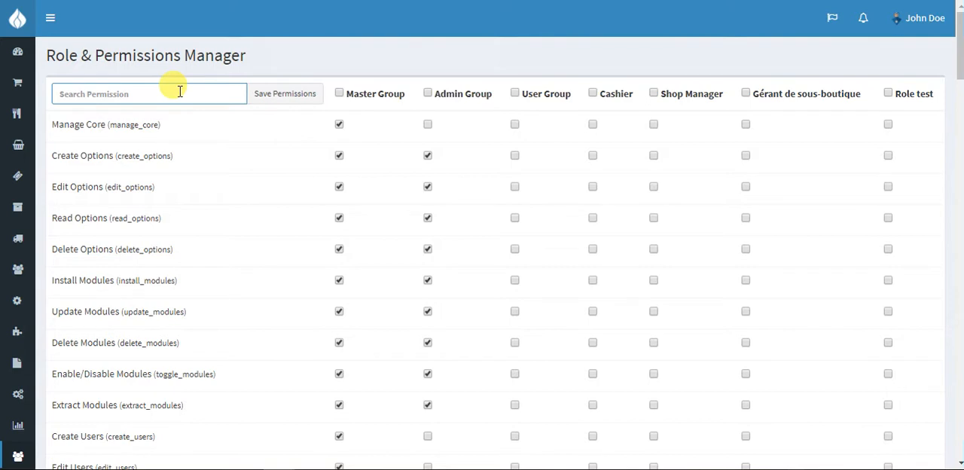
text(orders)
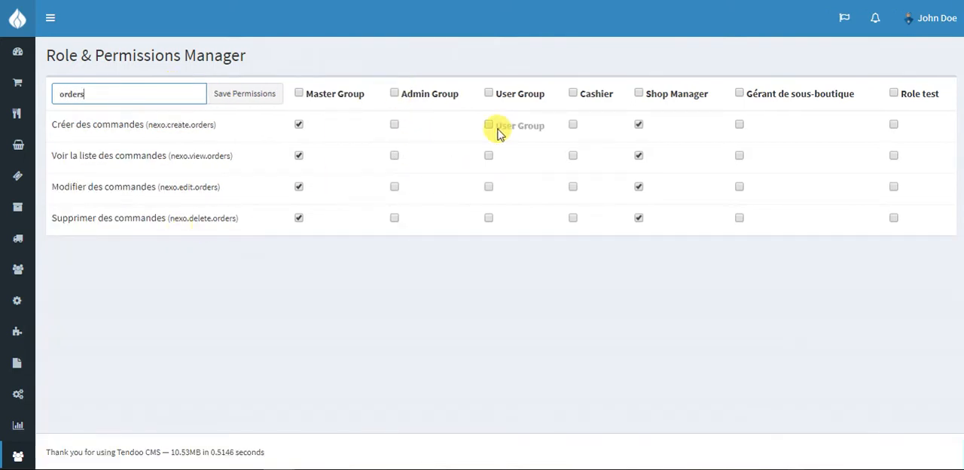
mouse_move(425, 309)
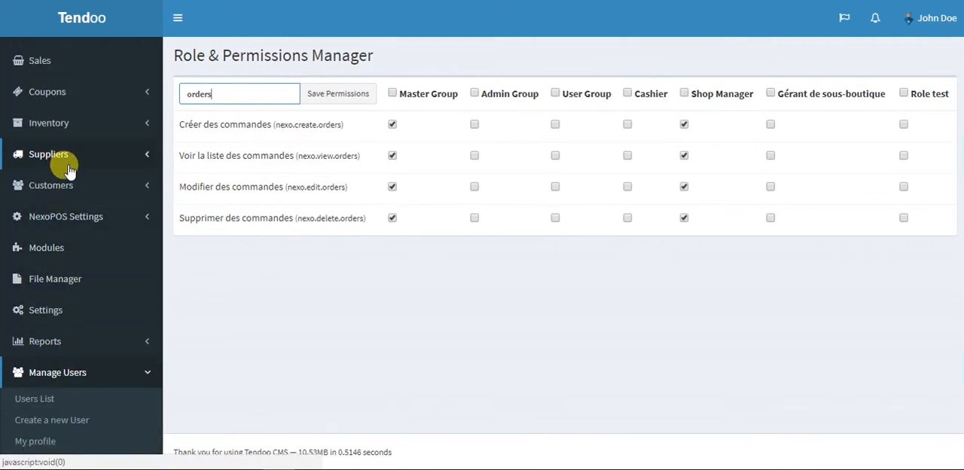
Submit the Add a category form with Category Name empty to trigger the required-field error
click(49, 123)
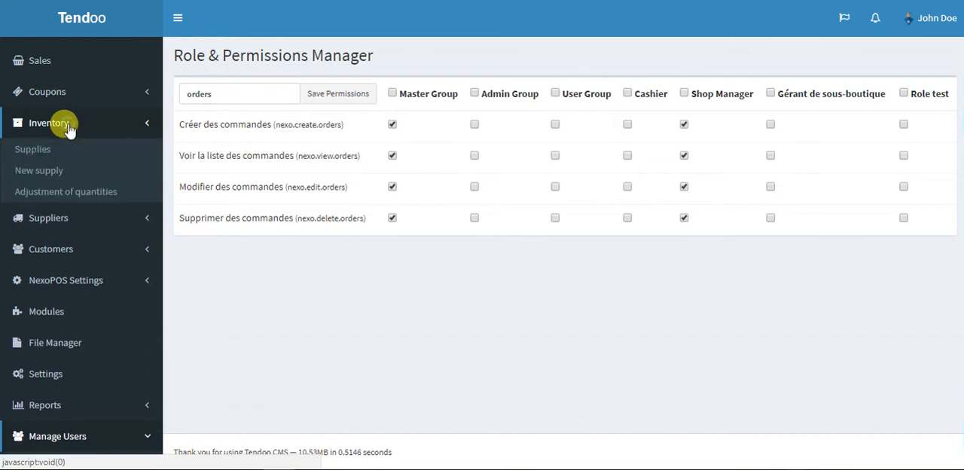
click(48, 124)
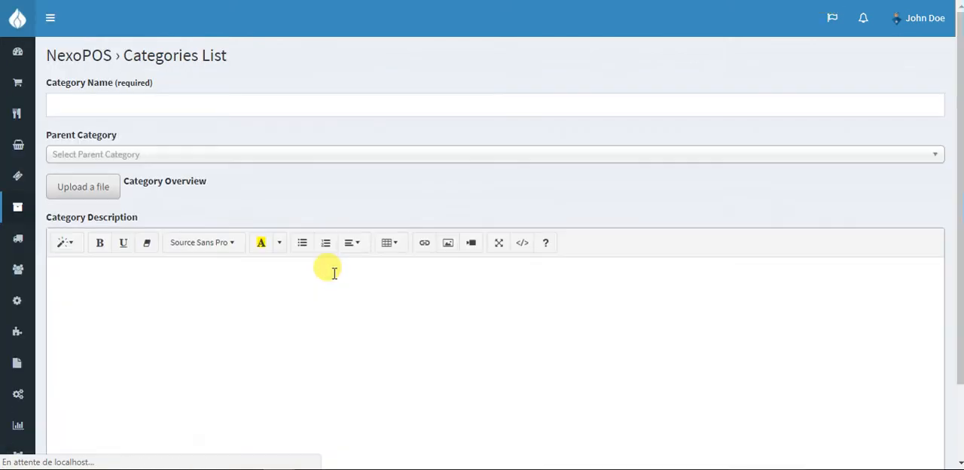
scroll(down, 3)
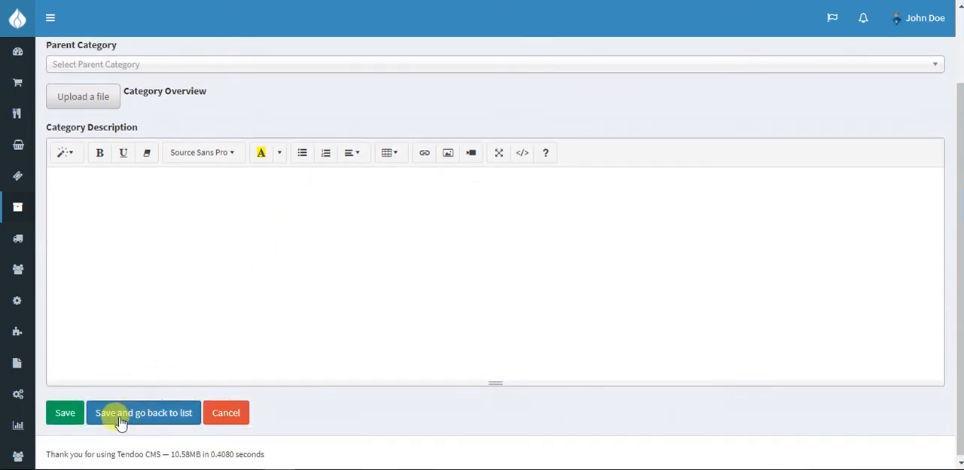
click(143, 412)
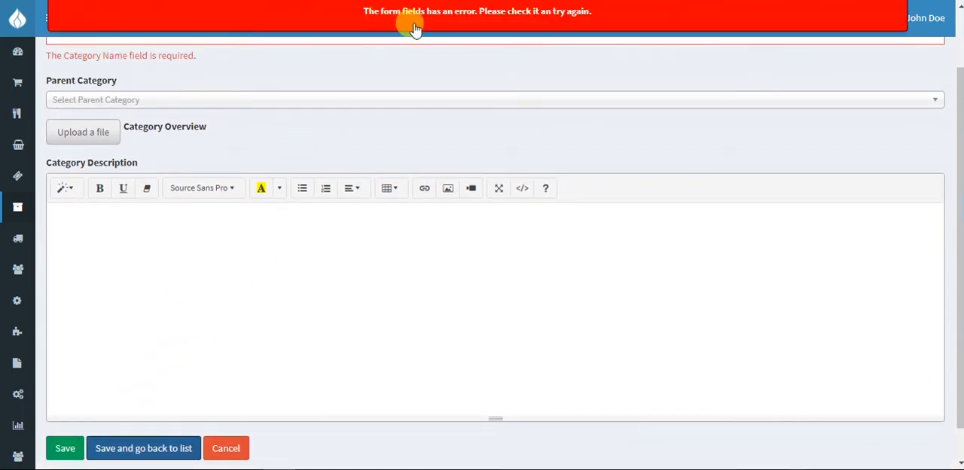
mouse_move(410, 28)
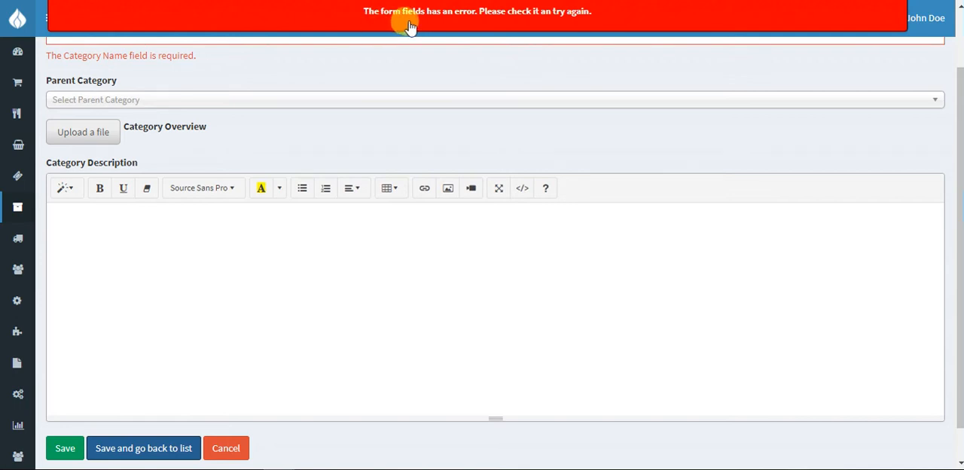
mouse_move(238, 150)
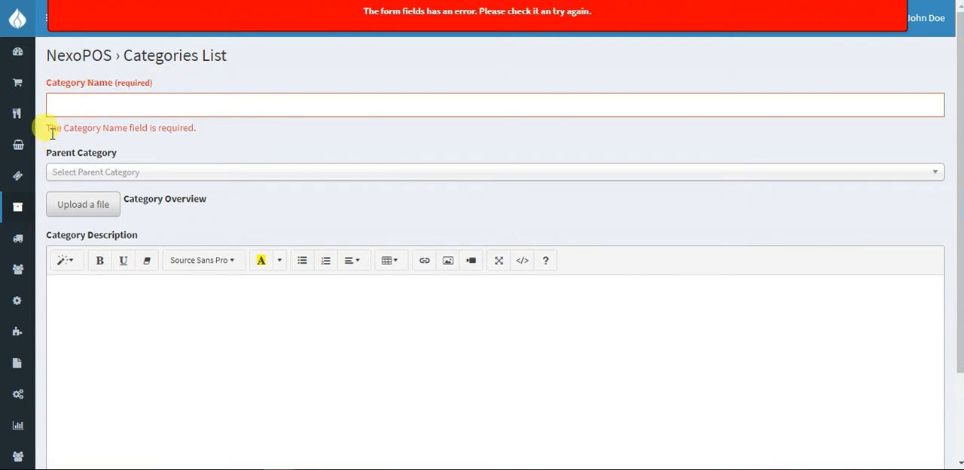
mouse_move(193, 129)
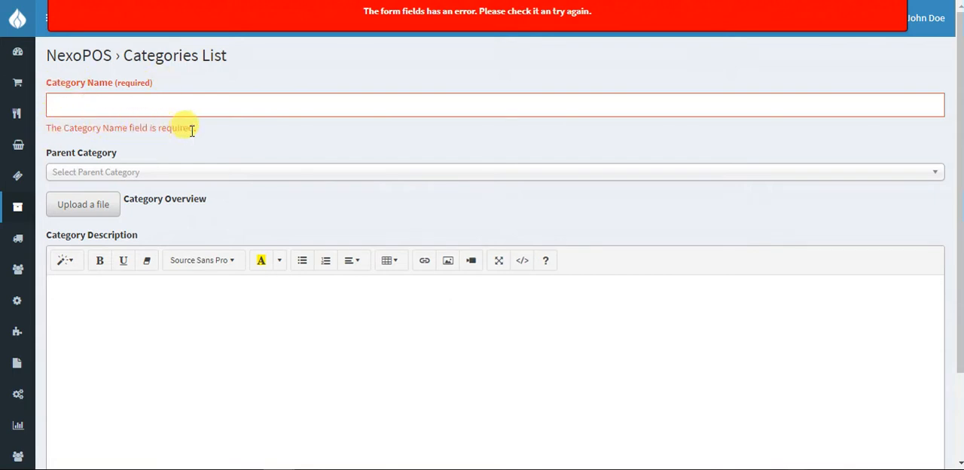
mouse_move(223, 135)
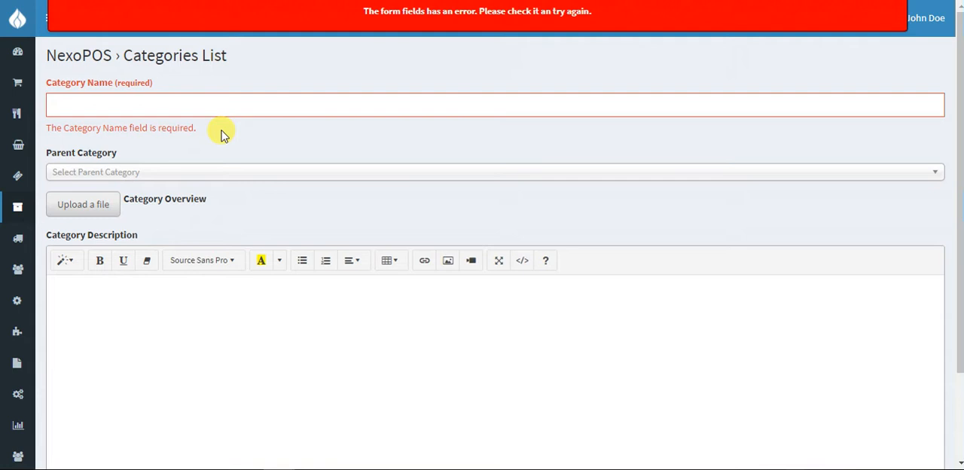
mouse_move(241, 160)
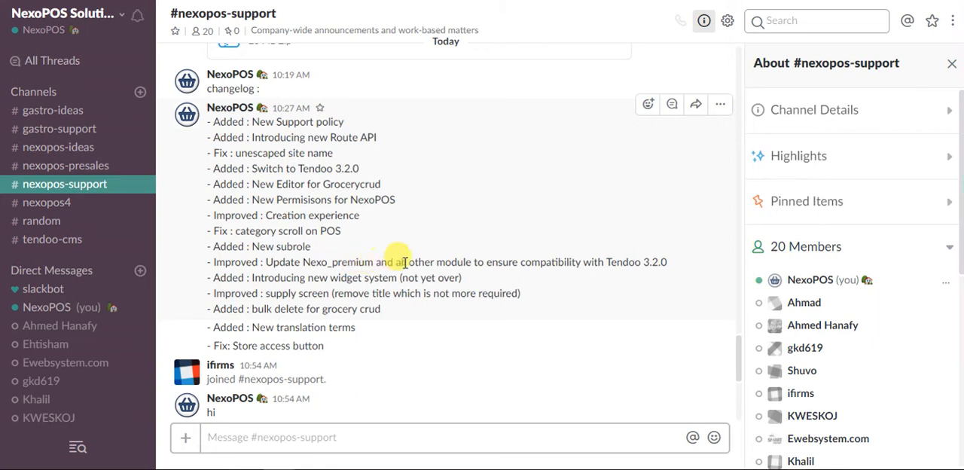
mouse_move(464, 262)
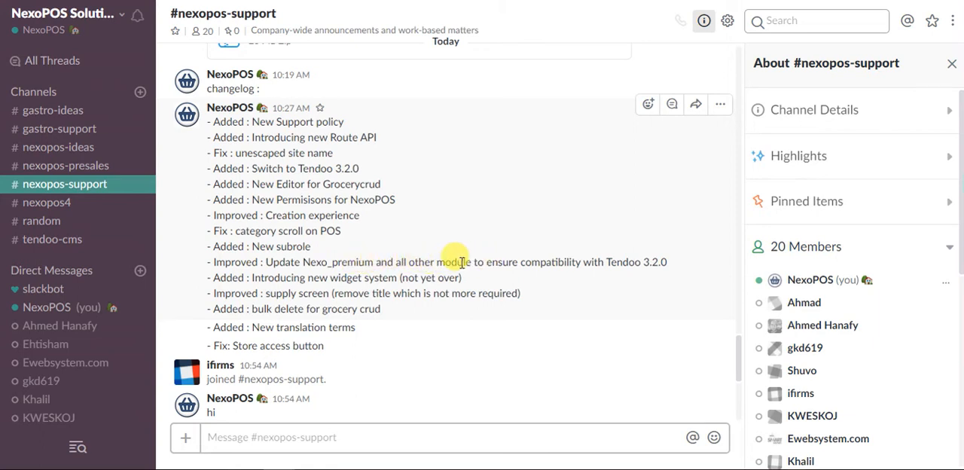
mouse_move(548, 262)
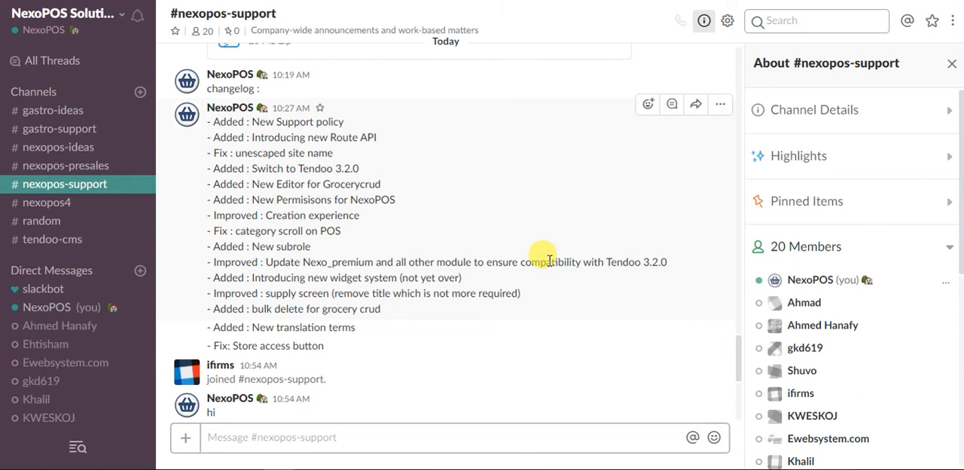
mouse_move(533, 272)
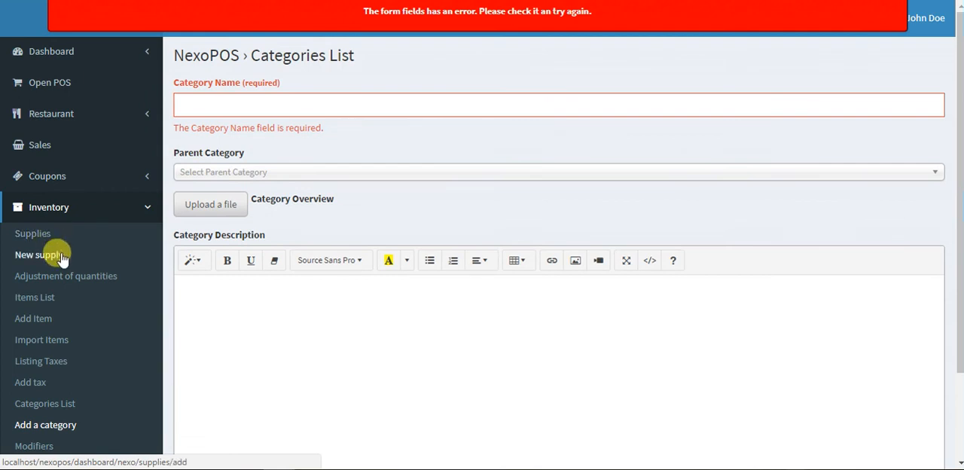
Return to the Stock Supply screen and expand the sidebar's Inventory menu
click(41, 254)
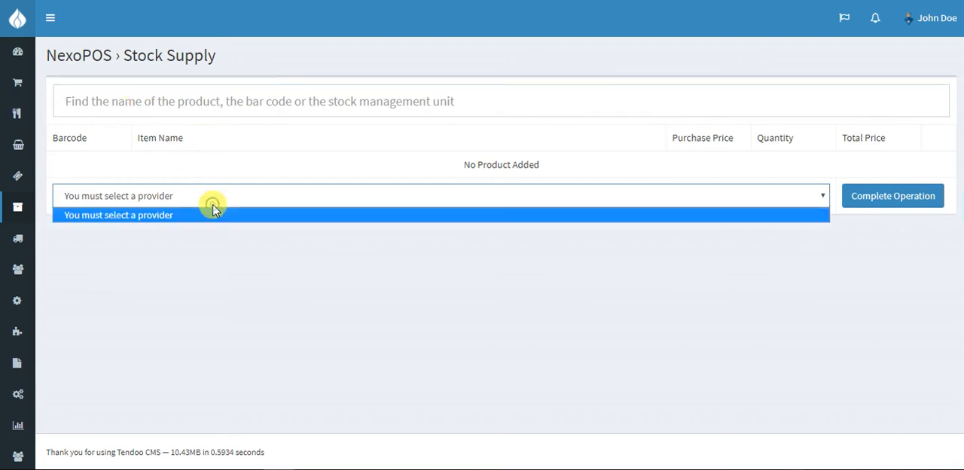
mouse_move(513, 360)
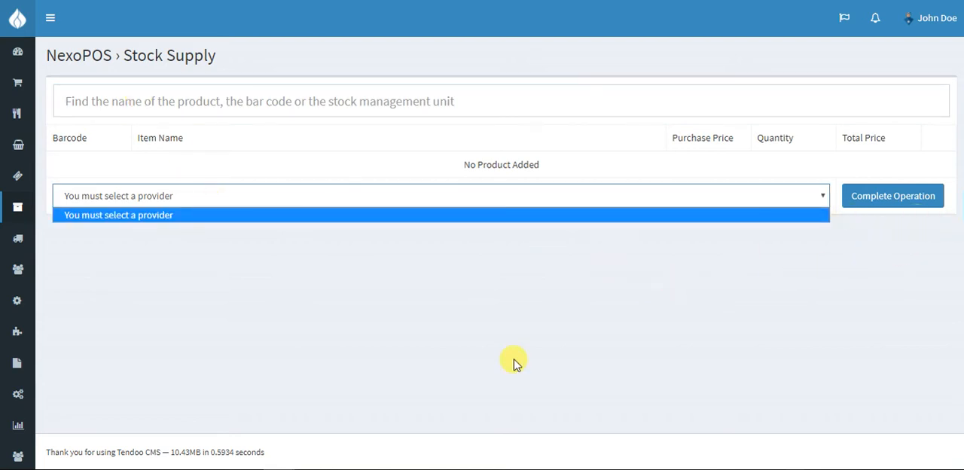
mouse_move(440, 383)
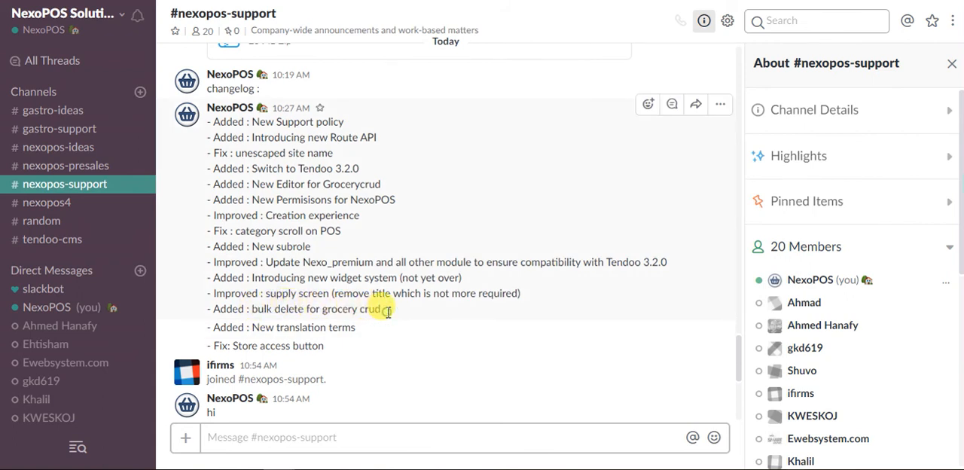
double_click(316, 308)
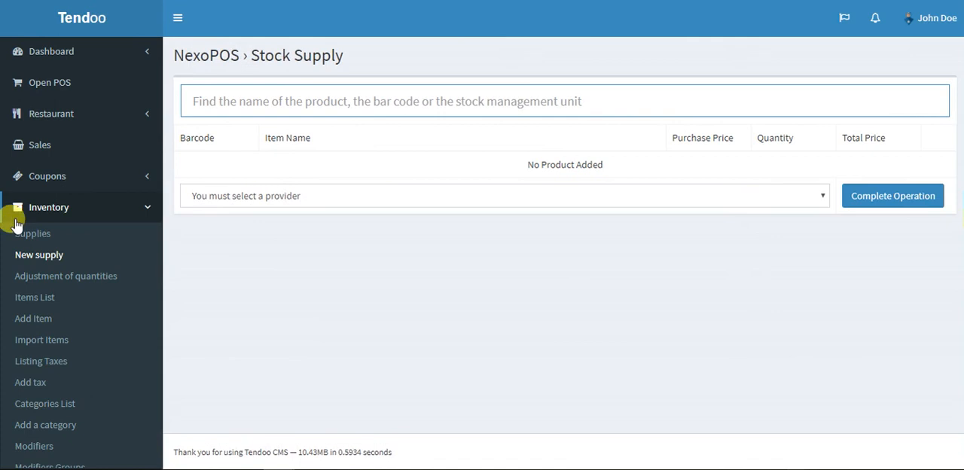
From Inventory > Items List, add a category named 'Category 1' and save it to the list
click(35, 296)
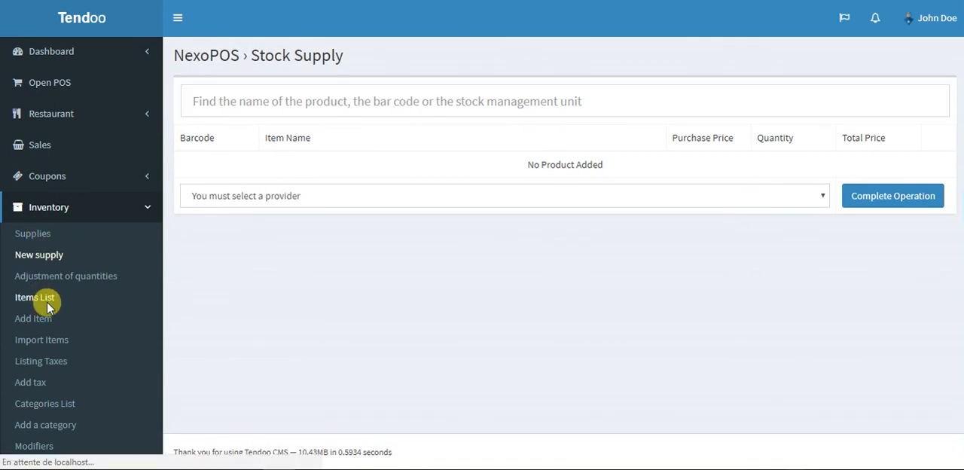
click(35, 296)
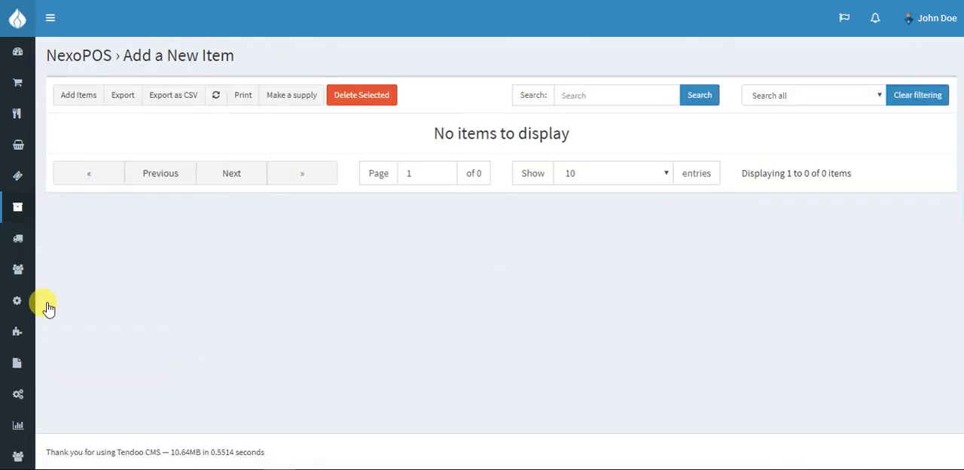
click(51, 19)
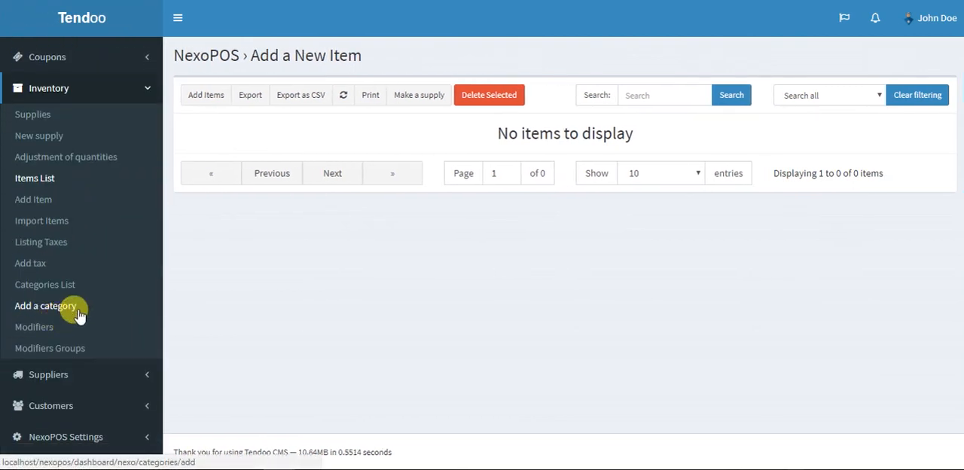
click(45, 304)
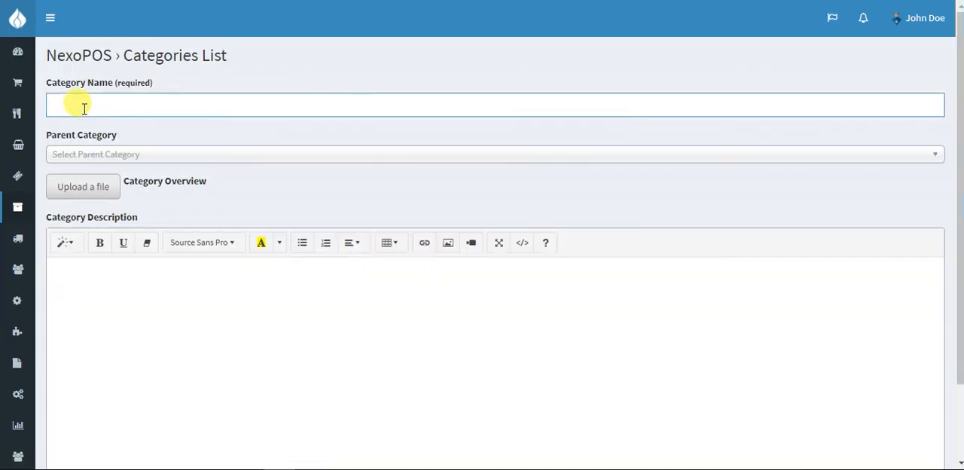
text(Category 1)
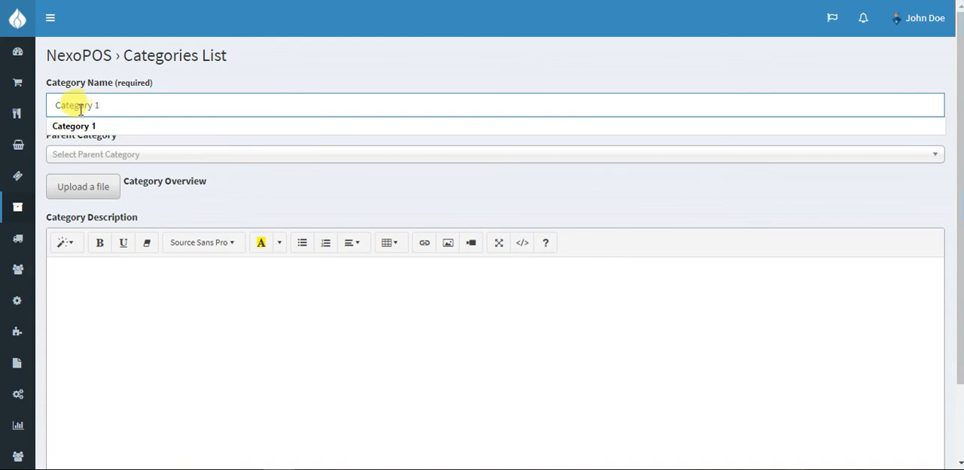
scroll(down, 3)
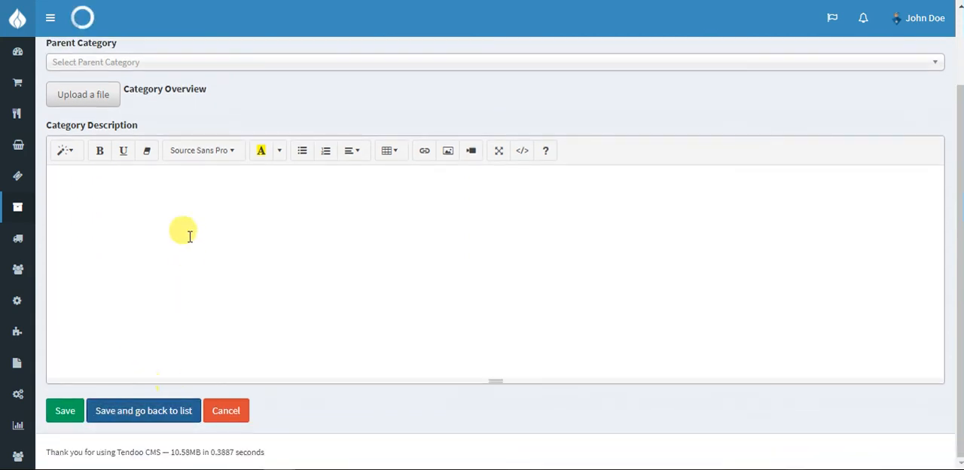
click(65, 410)
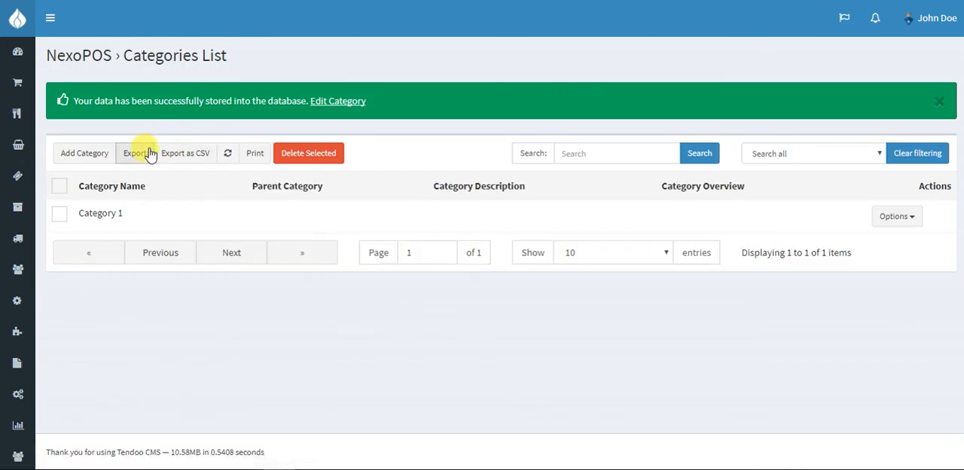
Add a second category named 'Category 2' and save it to the list
click(84, 153)
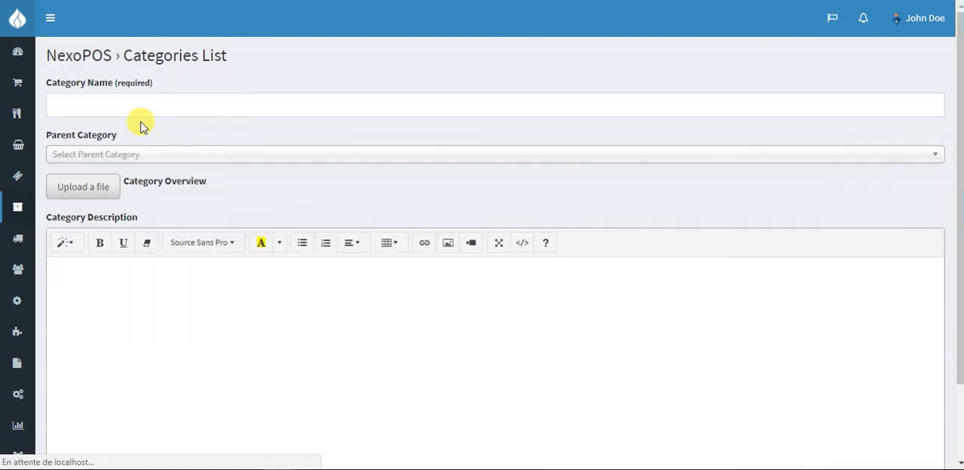
text(Category 2)
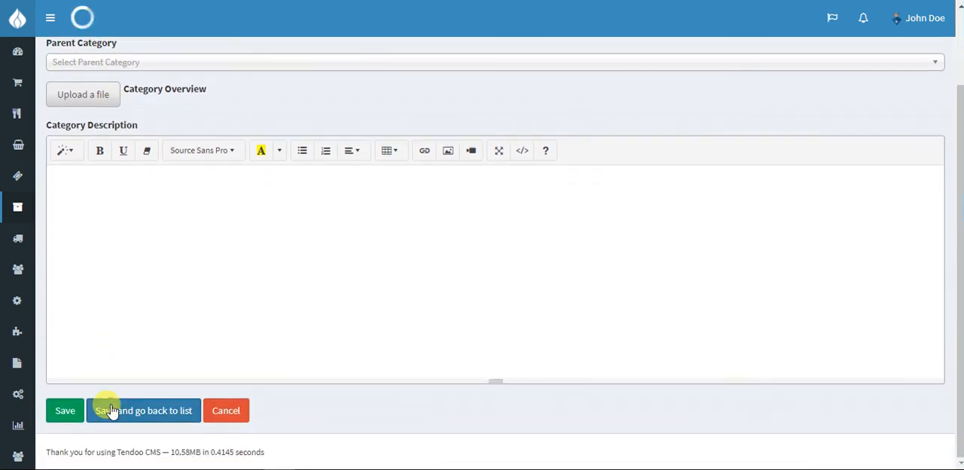
click(141, 409)
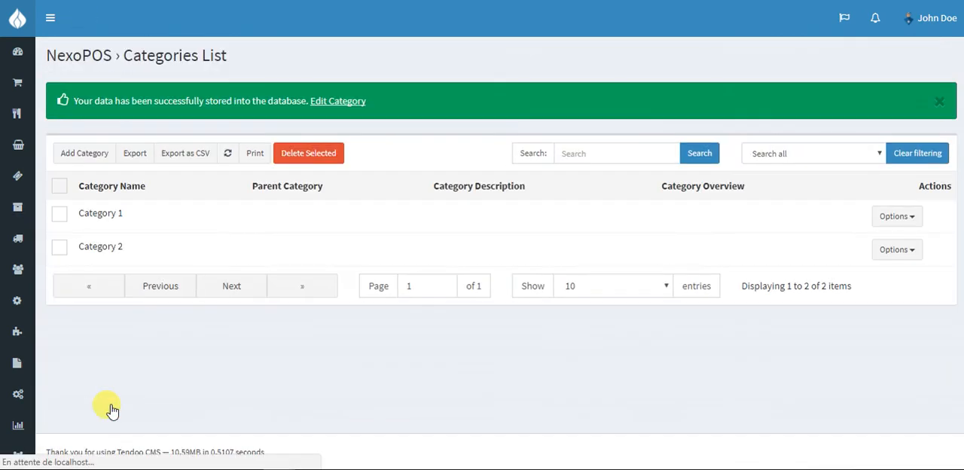
mouse_move(111, 196)
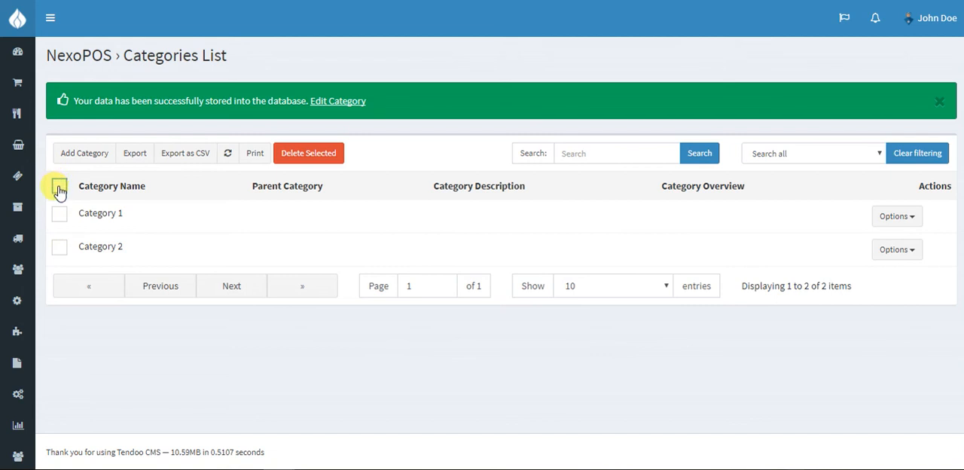
Select all categories and bulk-delete them with Delete Selected, confirming the removal
click(60, 187)
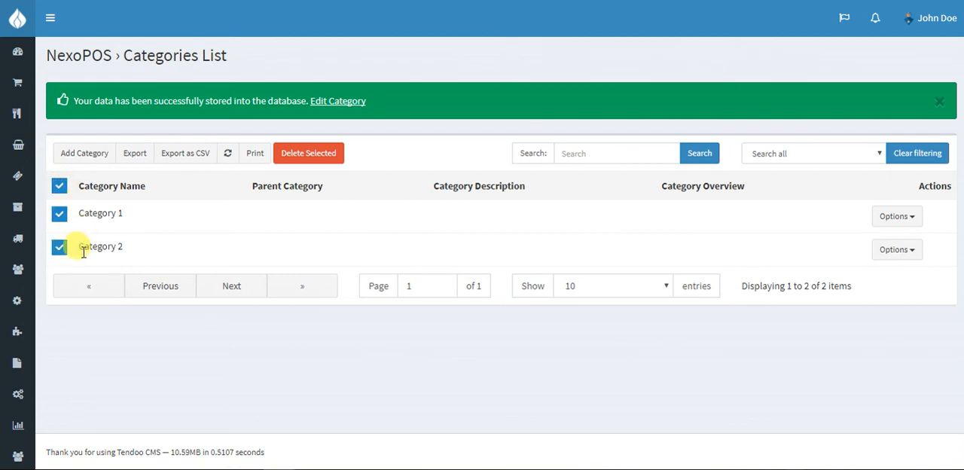
mouse_move(294, 166)
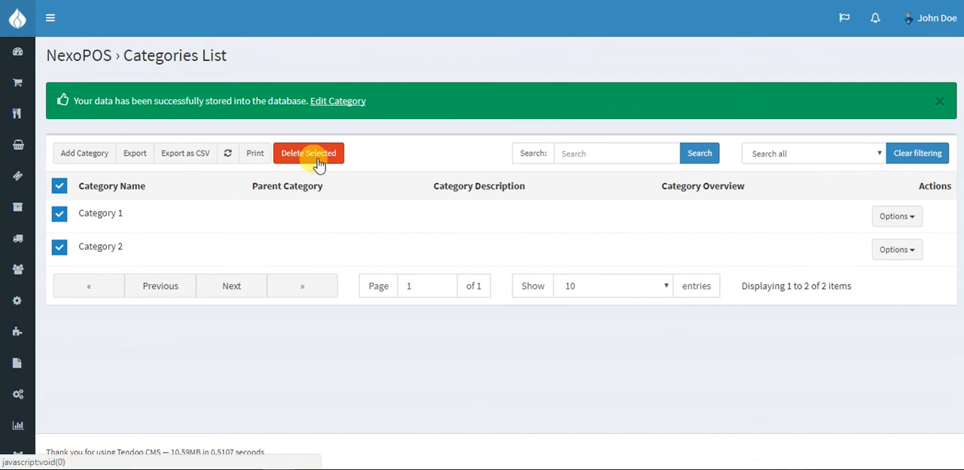
click(307, 154)
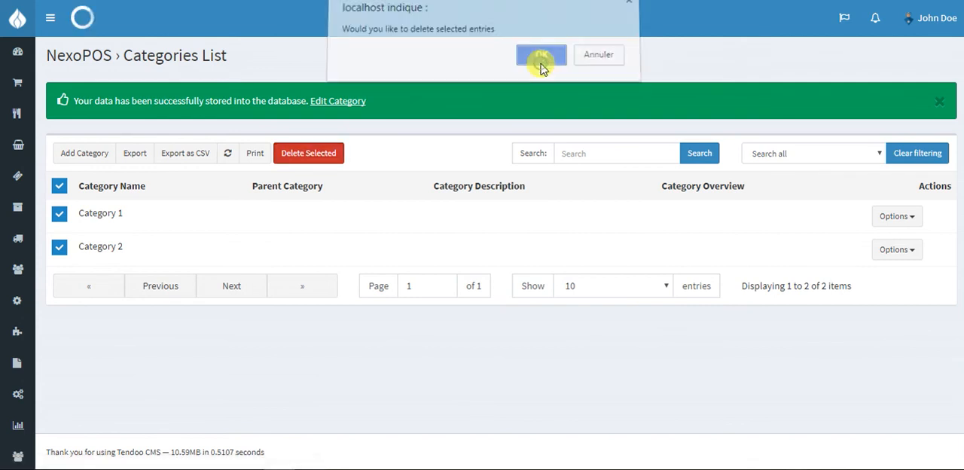
click(540, 54)
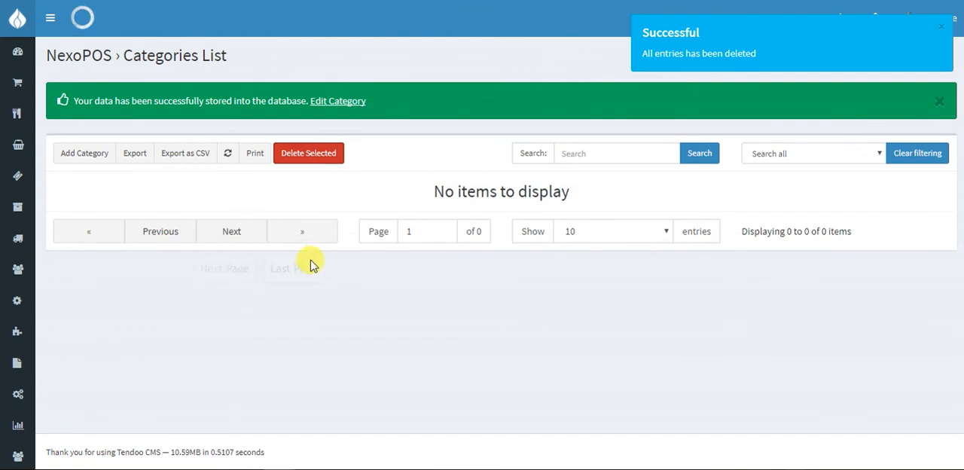
mouse_move(467, 188)
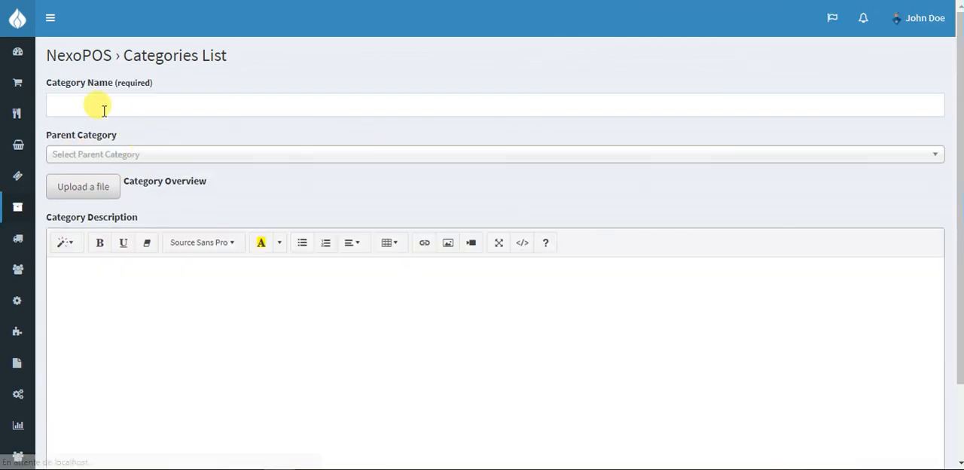
Enter 'Category 1' as the Category Name and save it back to the list
text(Ca)
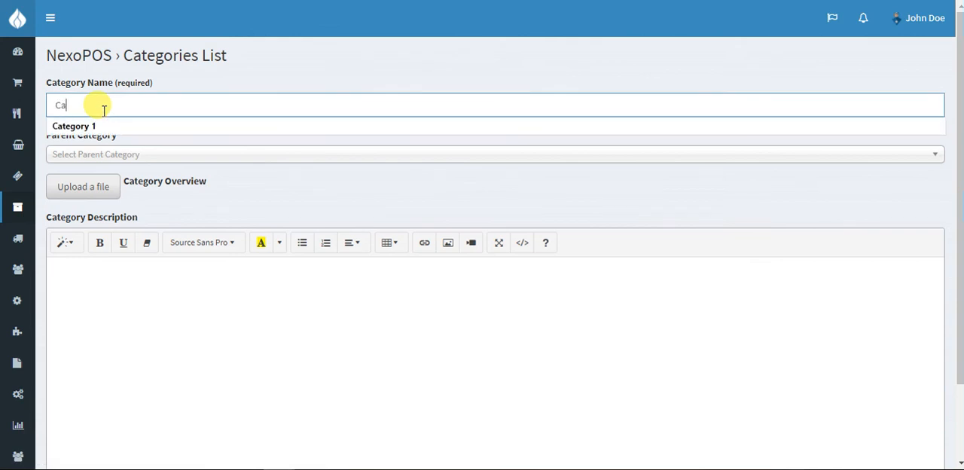
scroll(down, 3)
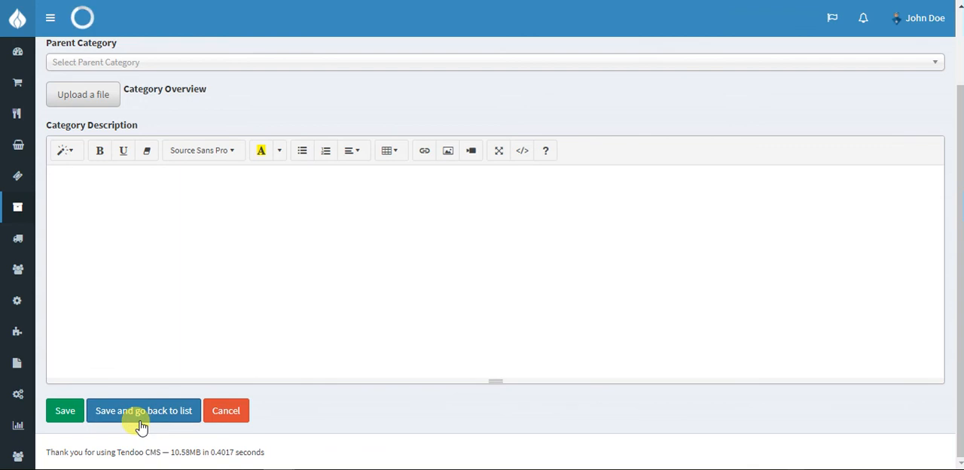
click(143, 409)
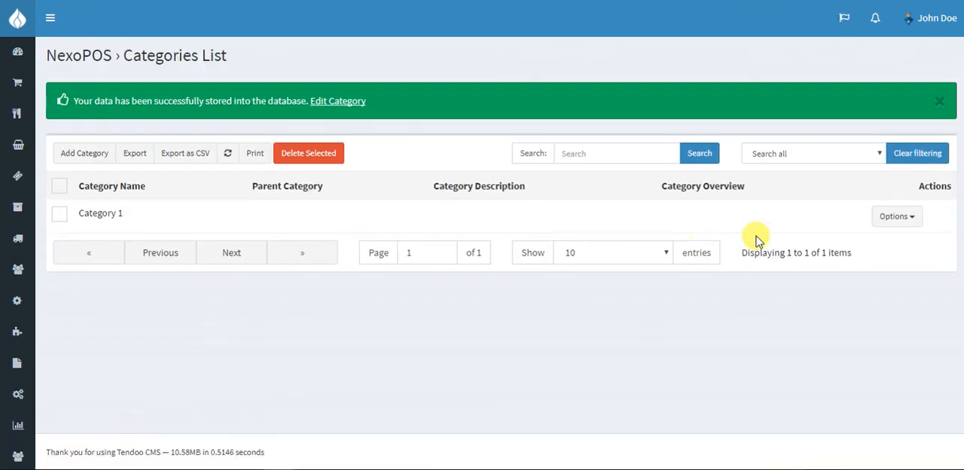
click(894, 217)
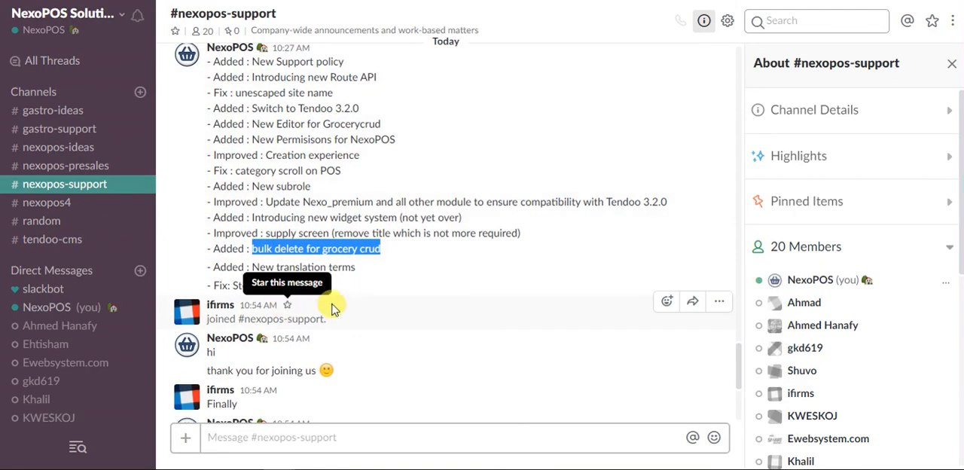
Show Category 1's Options dropdown with delete and edit actions and expand the navigation menu
scroll(down, 3)
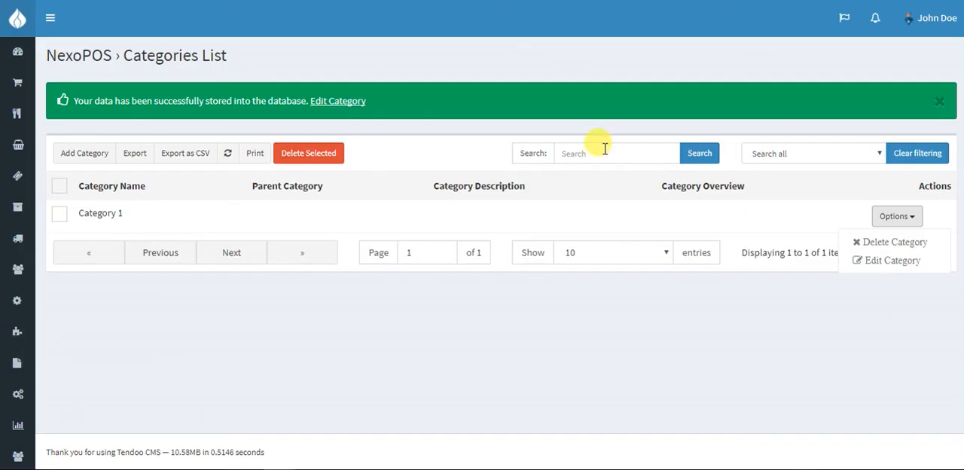
click(51, 18)
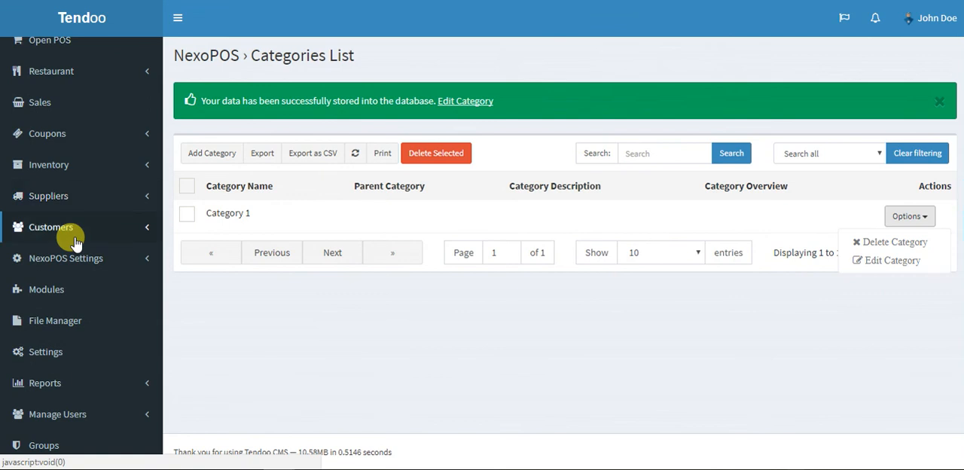